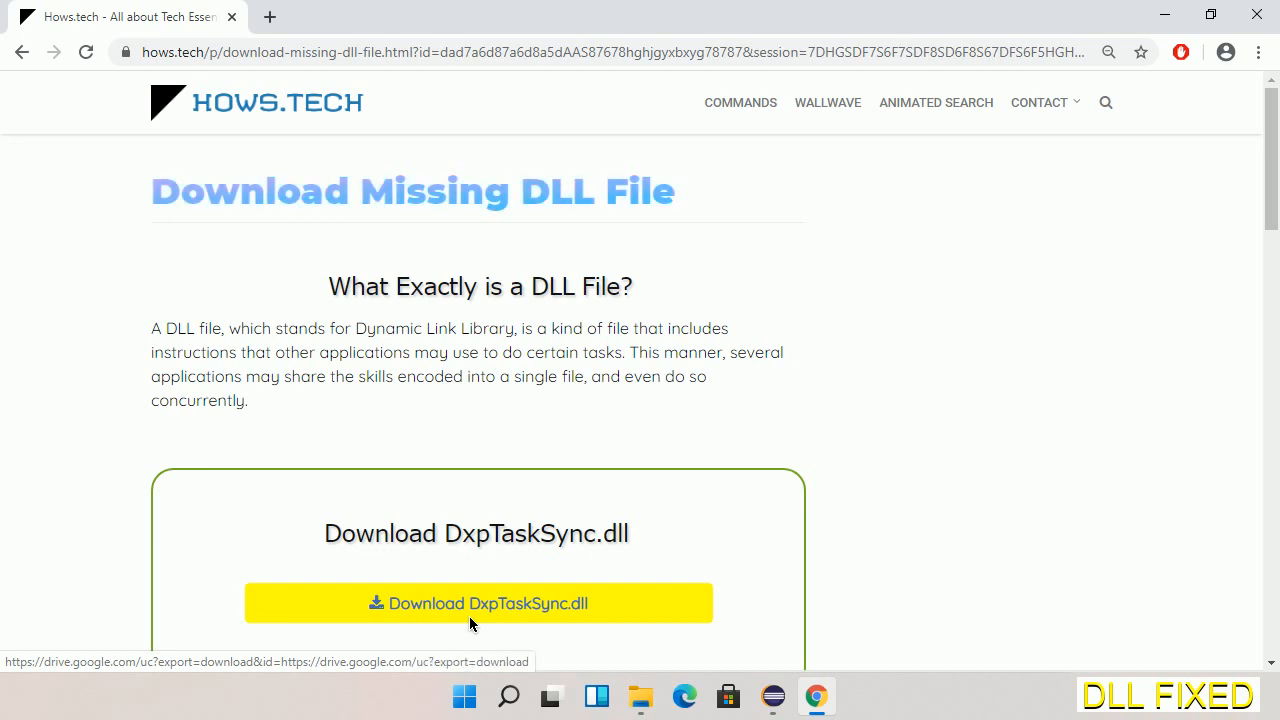
Download DxpTaskSync.dll to the Downloads folder and show it in its folder.
click(508, 16)
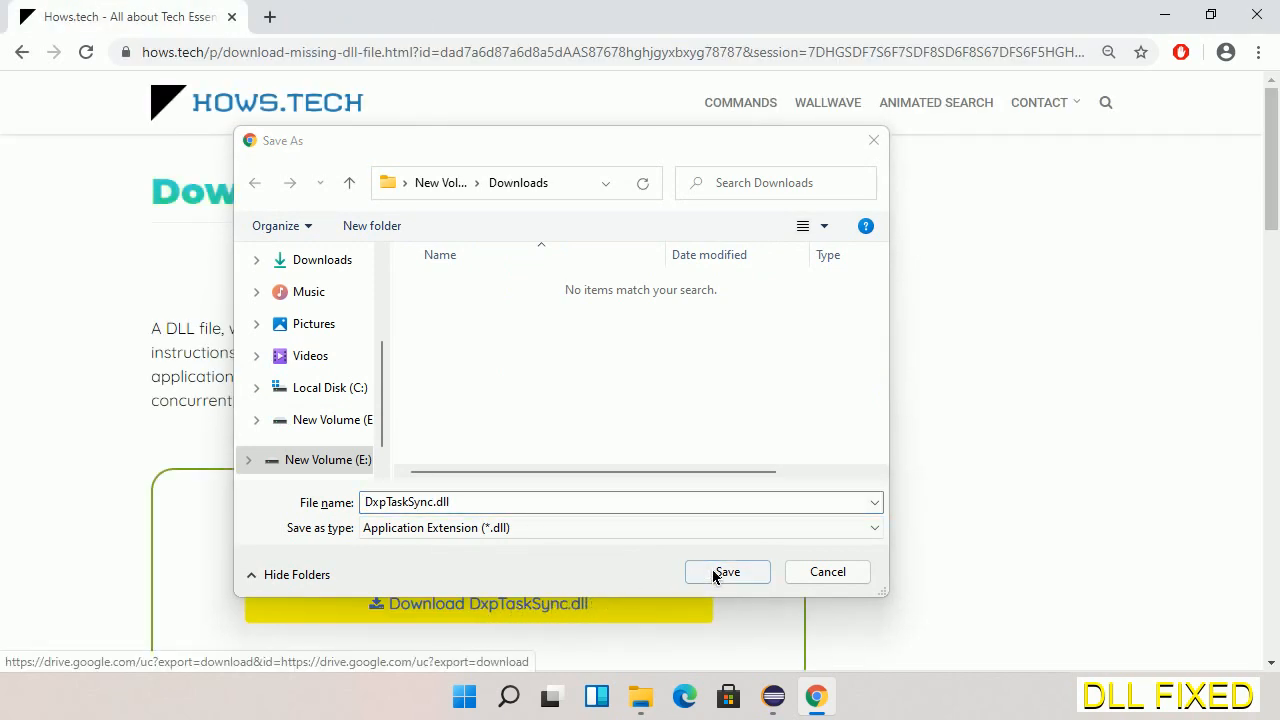
click(727, 571)
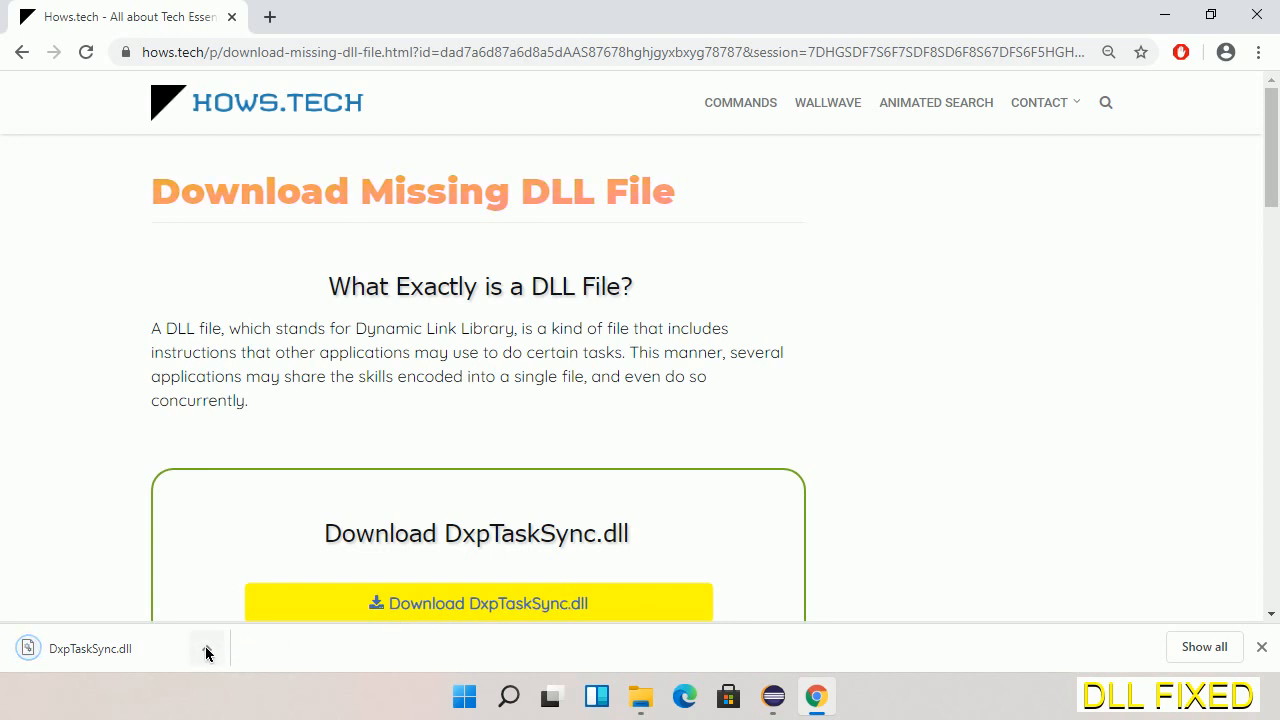
click(207, 648)
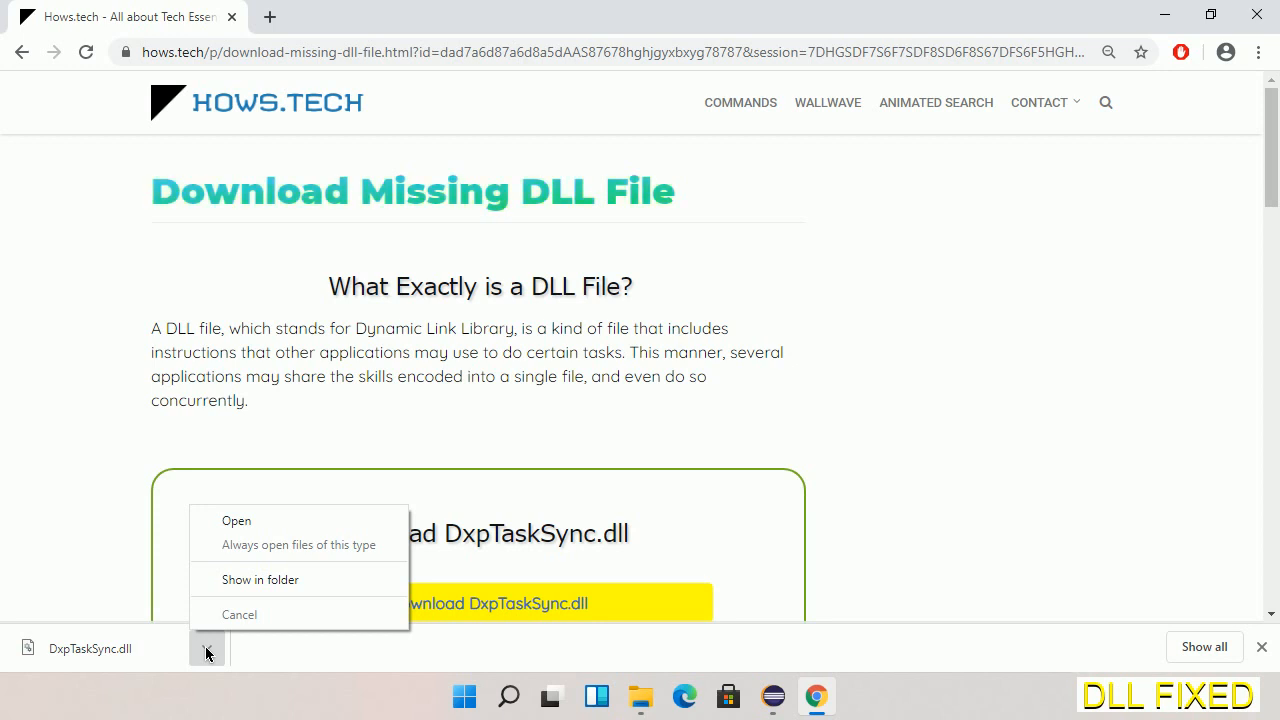
mouse_move(297, 593)
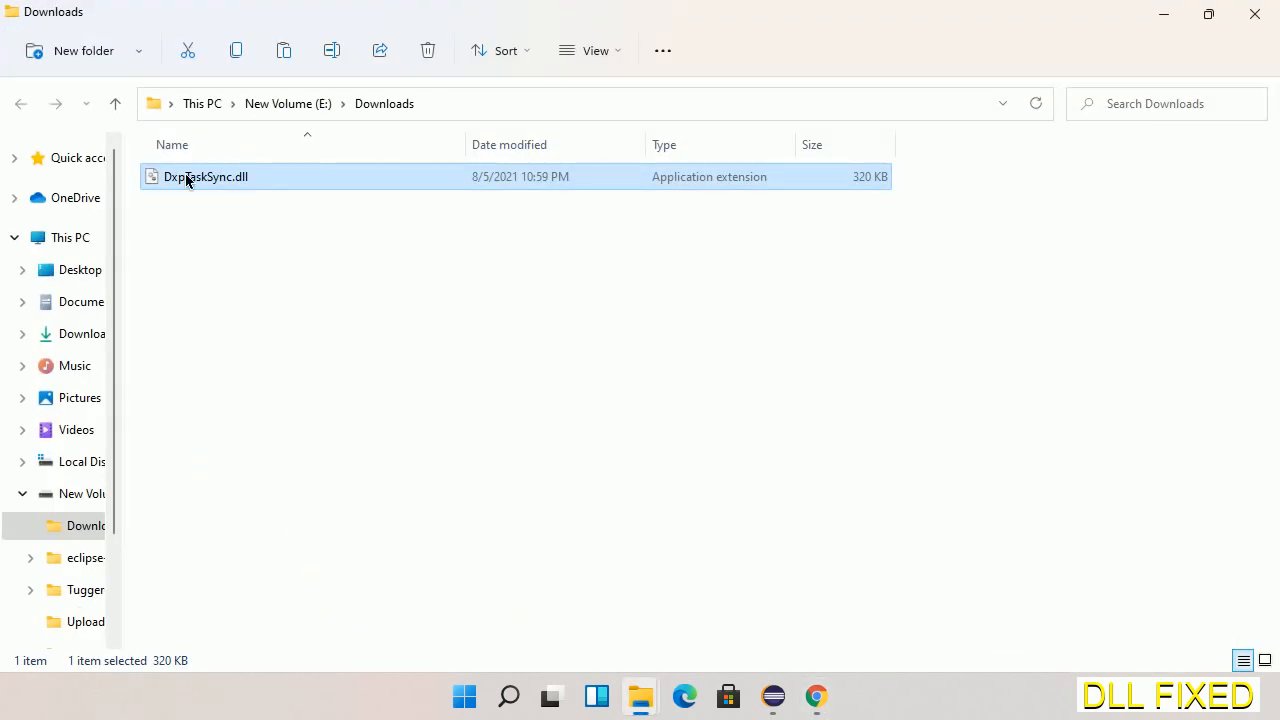
Copy DxpTaskSync.dll from the Downloads folder on New Volume (E:).
right_click(205, 177)
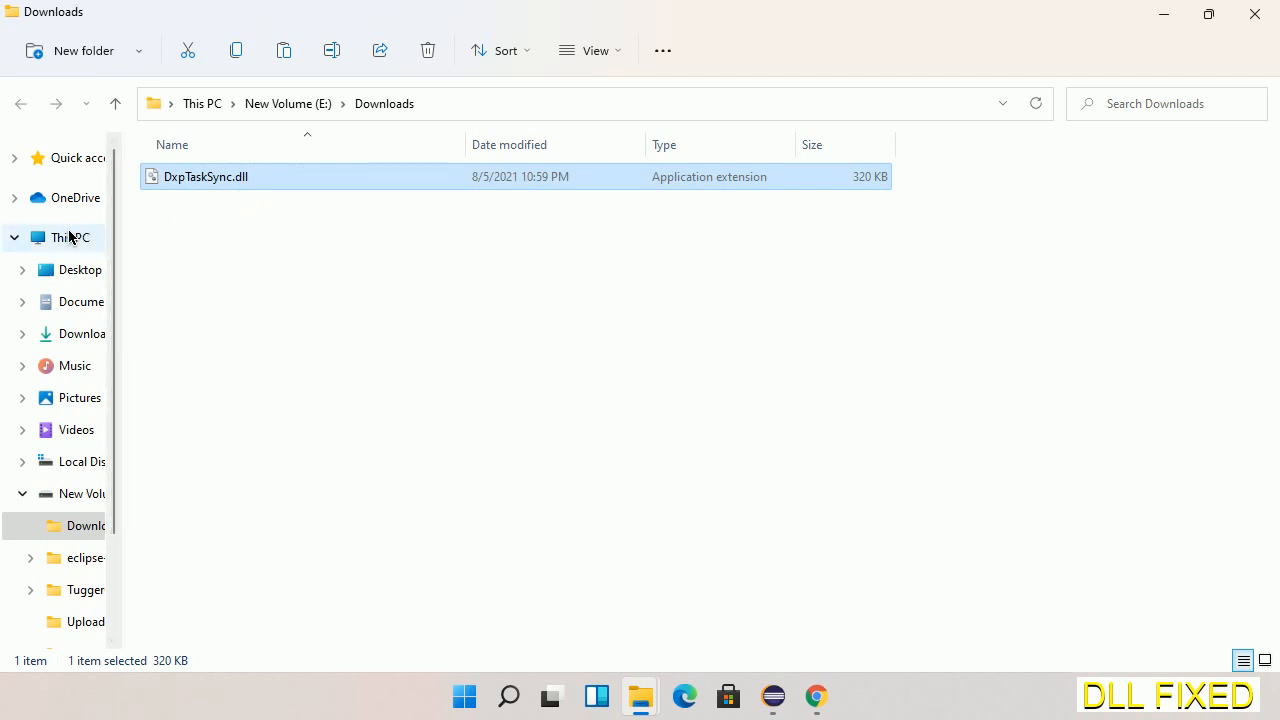
Navigate to This PC > Local Disk (C:) > Windows > System32.
click(69, 237)
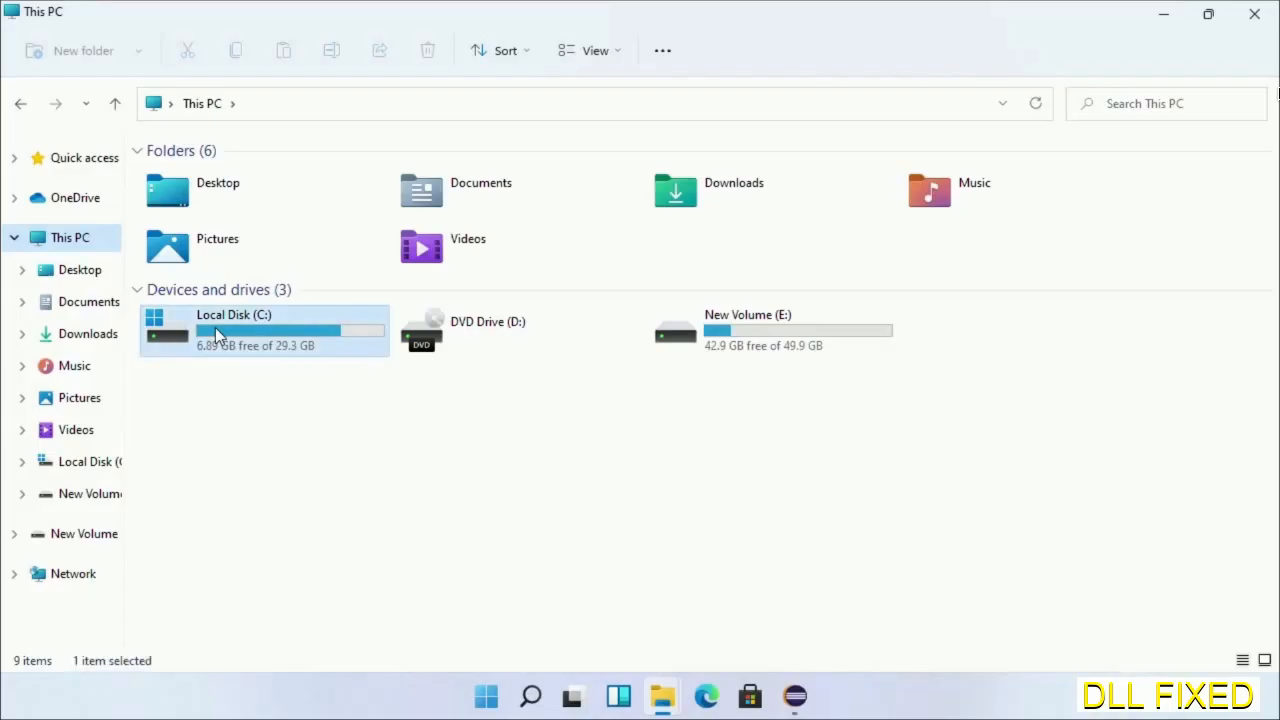
double_click(234, 330)
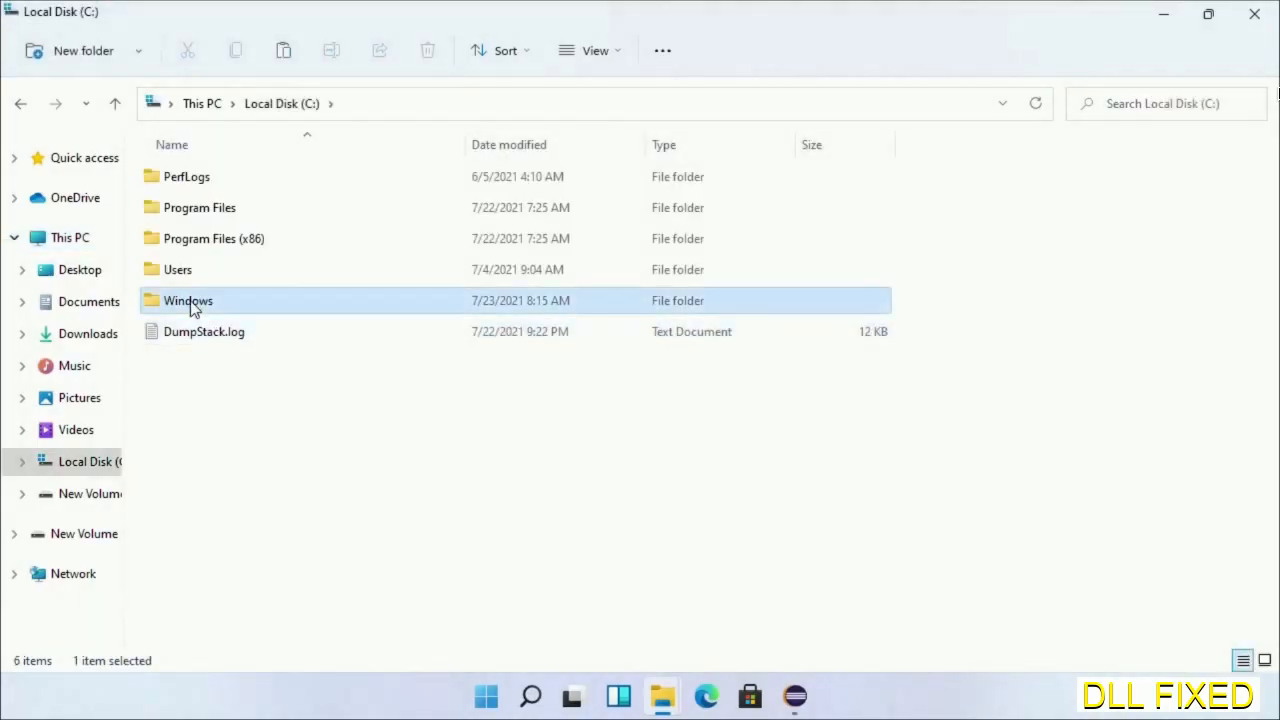
double_click(189, 300)
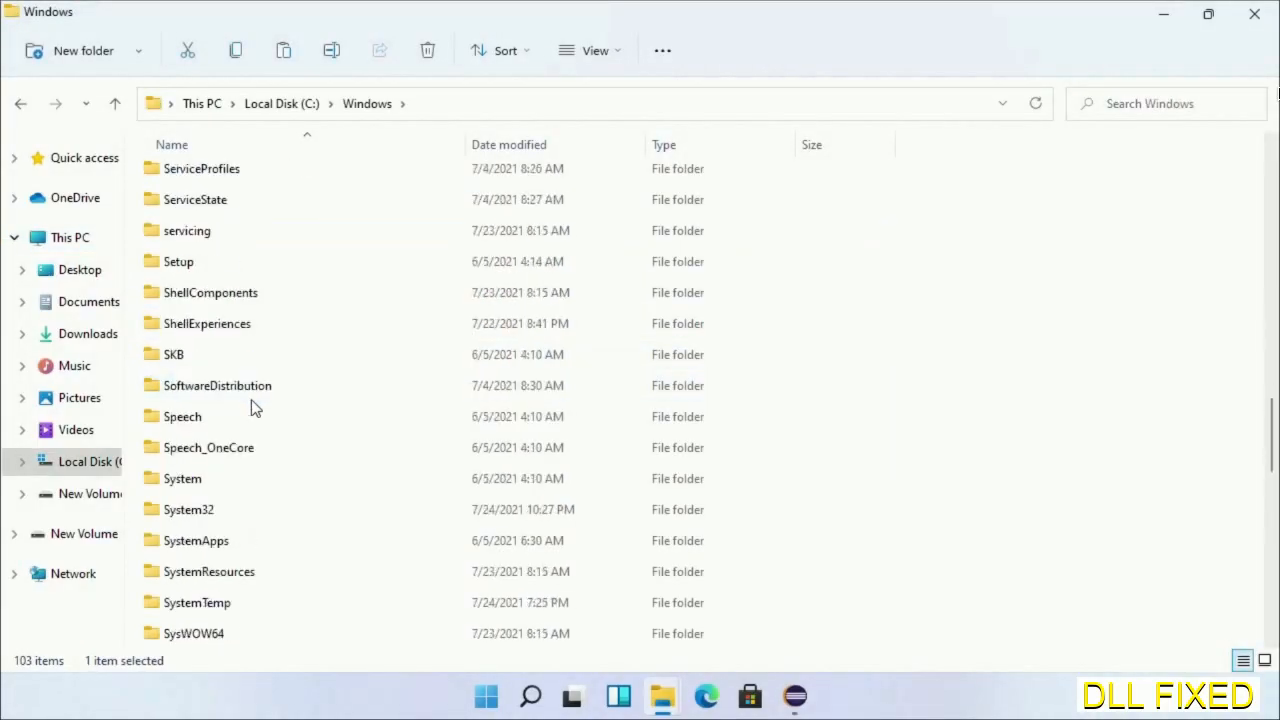
scroll(down, 3)
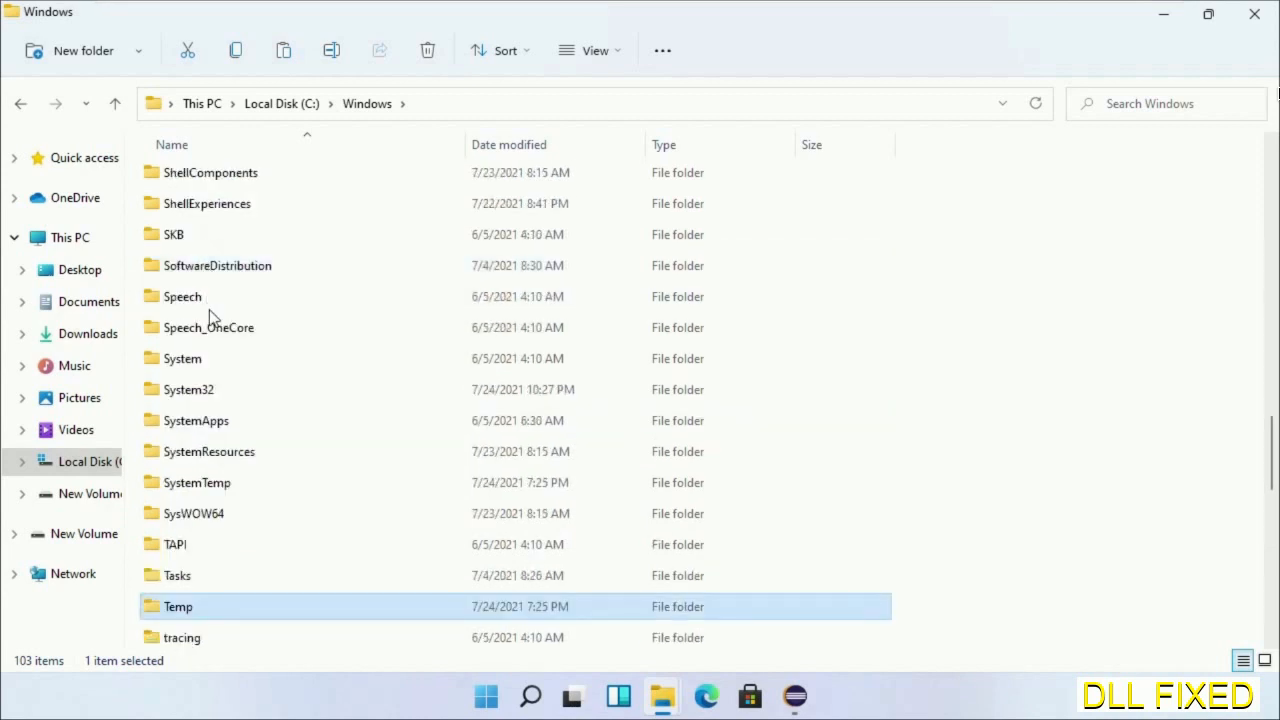
double_click(189, 389)
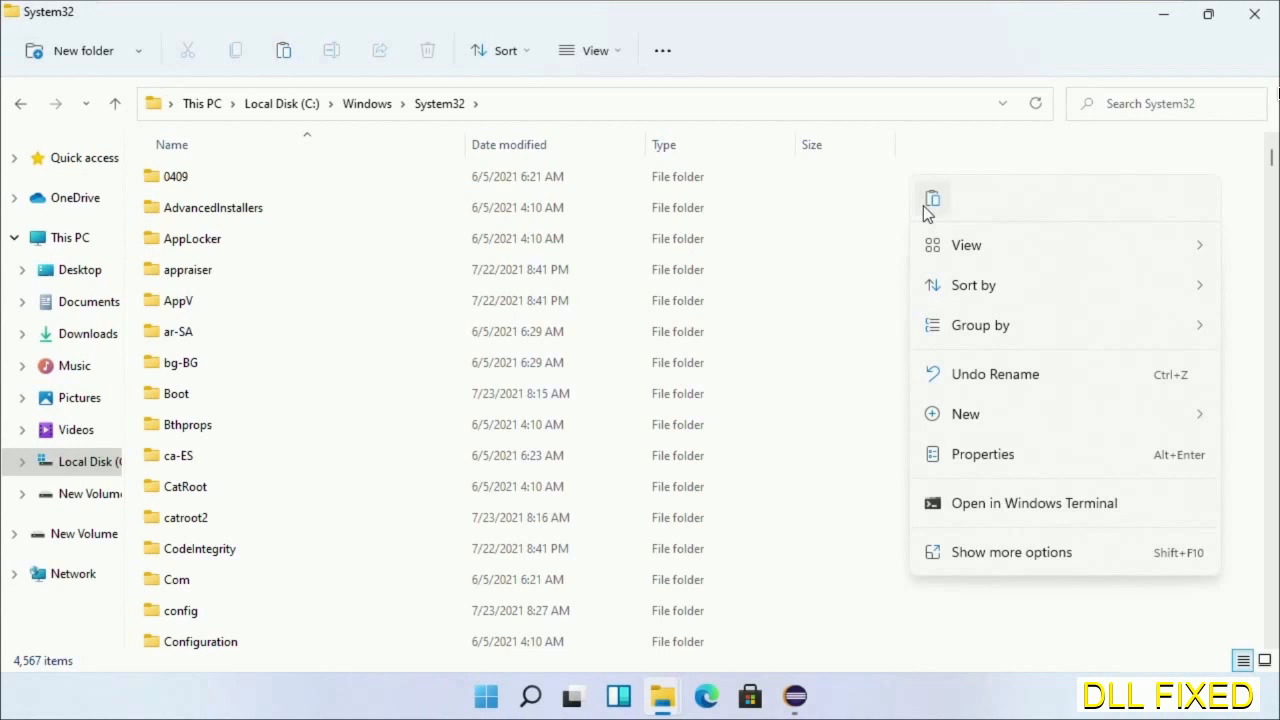
Paste DxpTaskSync.dll into System32 with administrator permission.
click(932, 198)
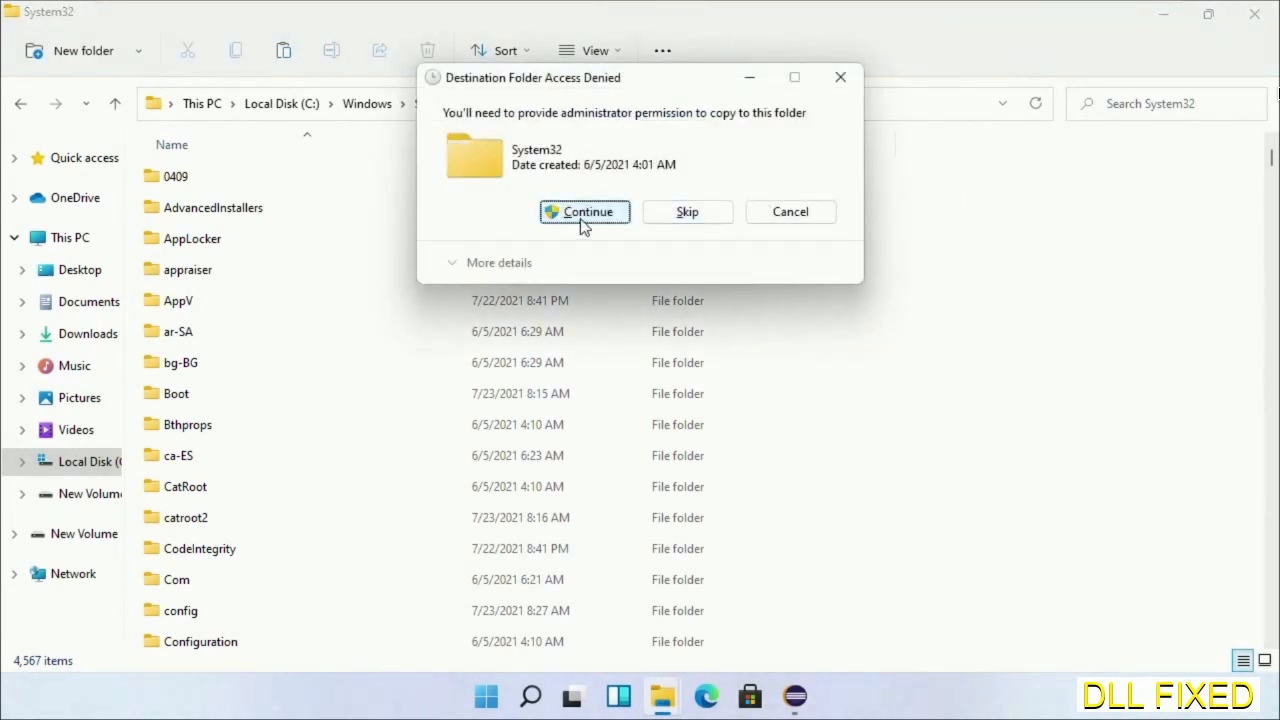
click(585, 211)
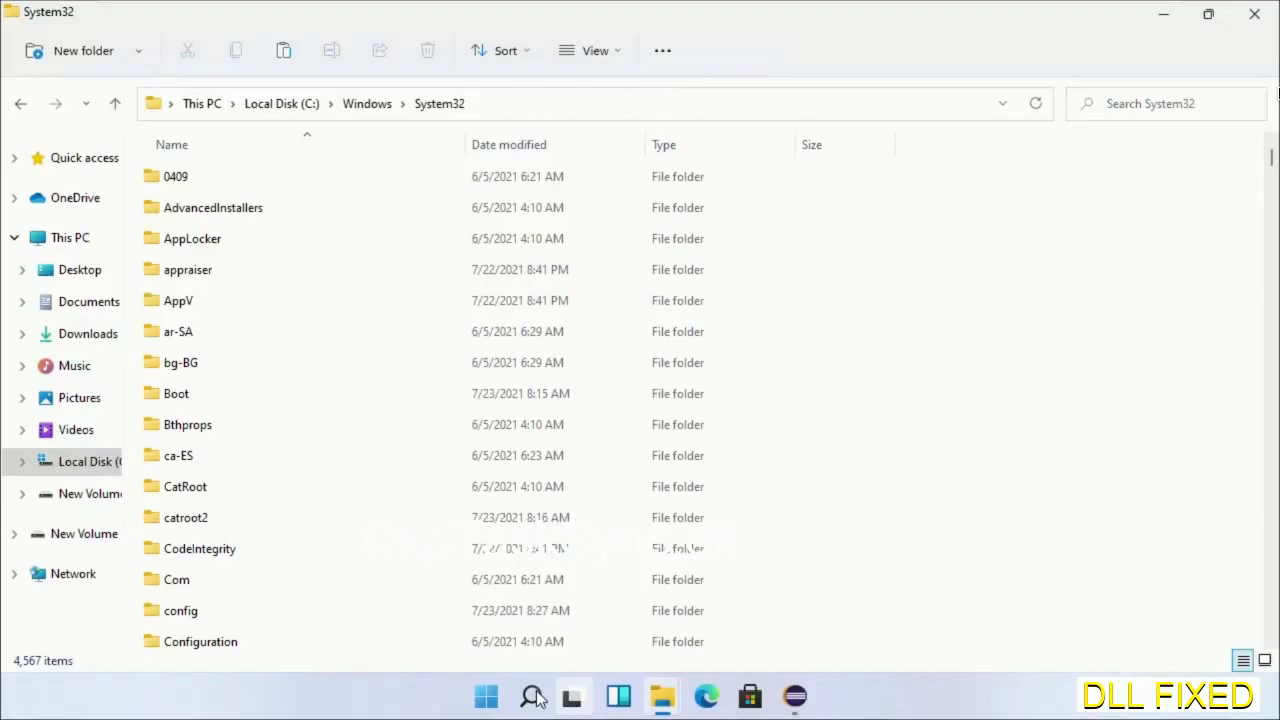
Launch Task Manager as administrator and start a new task, browsing for a program.
click(531, 697)
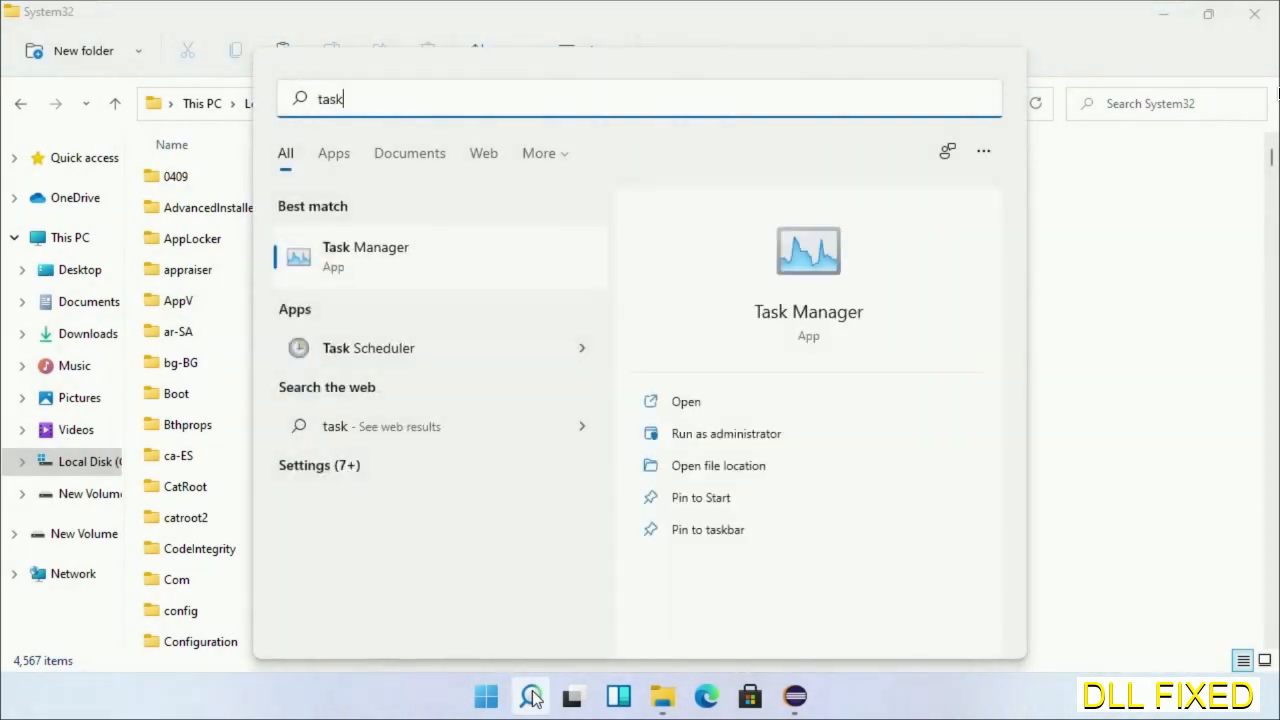
right_click(365, 256)
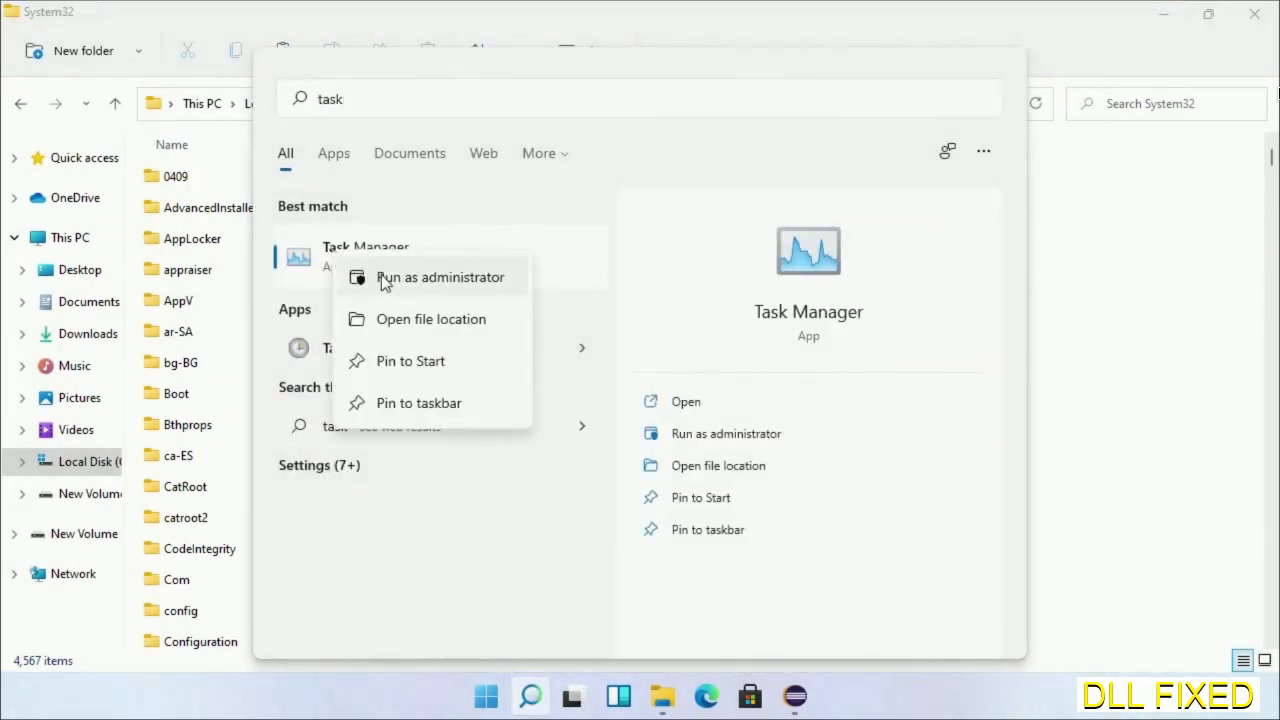
click(440, 277)
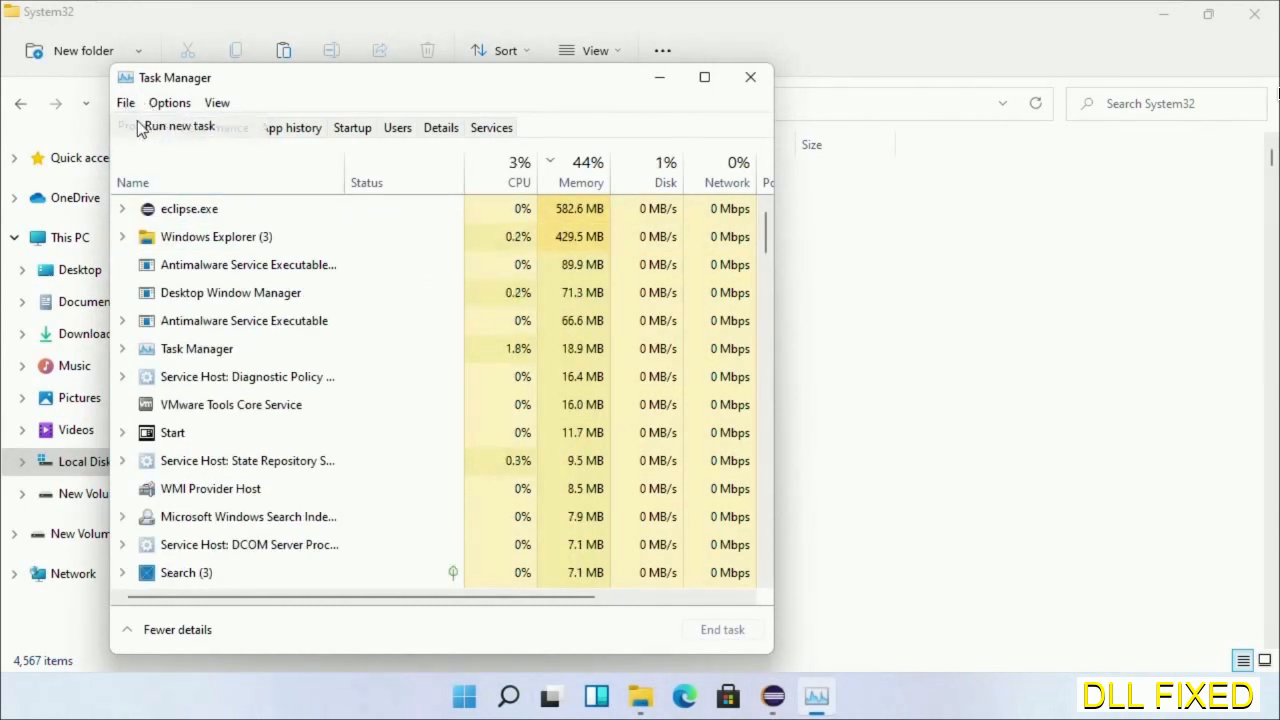
click(181, 126)
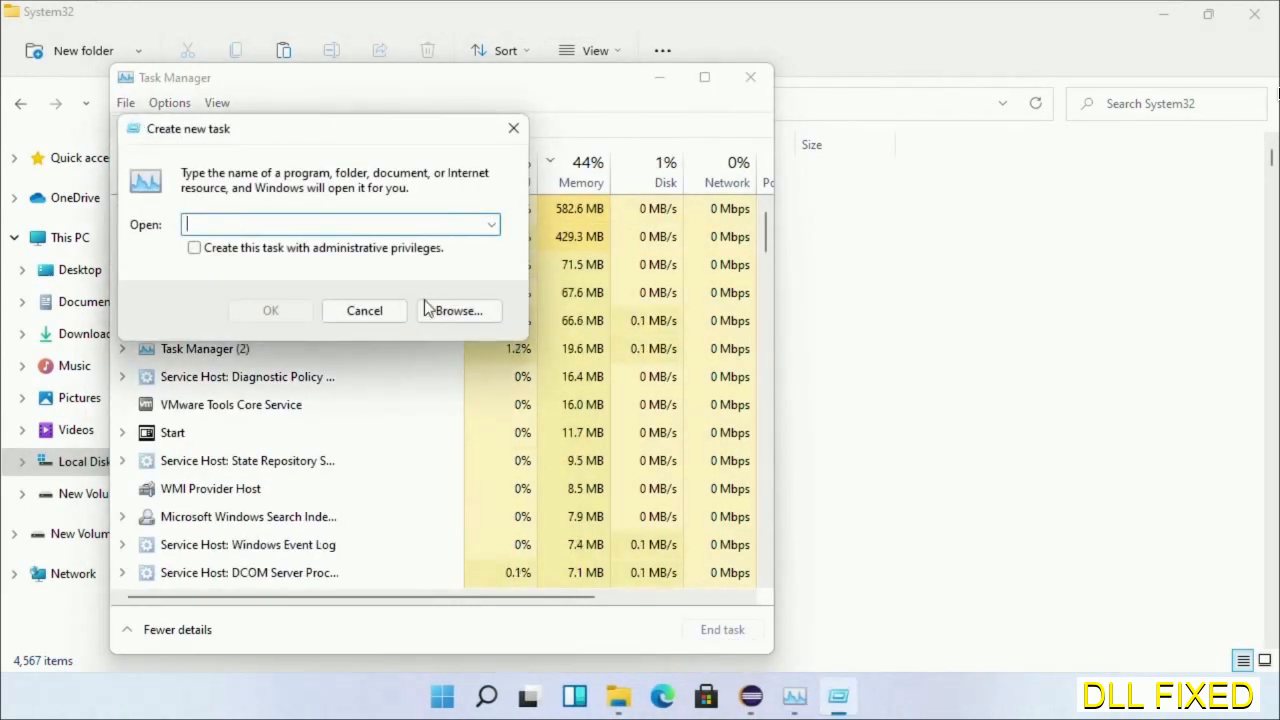
click(458, 310)
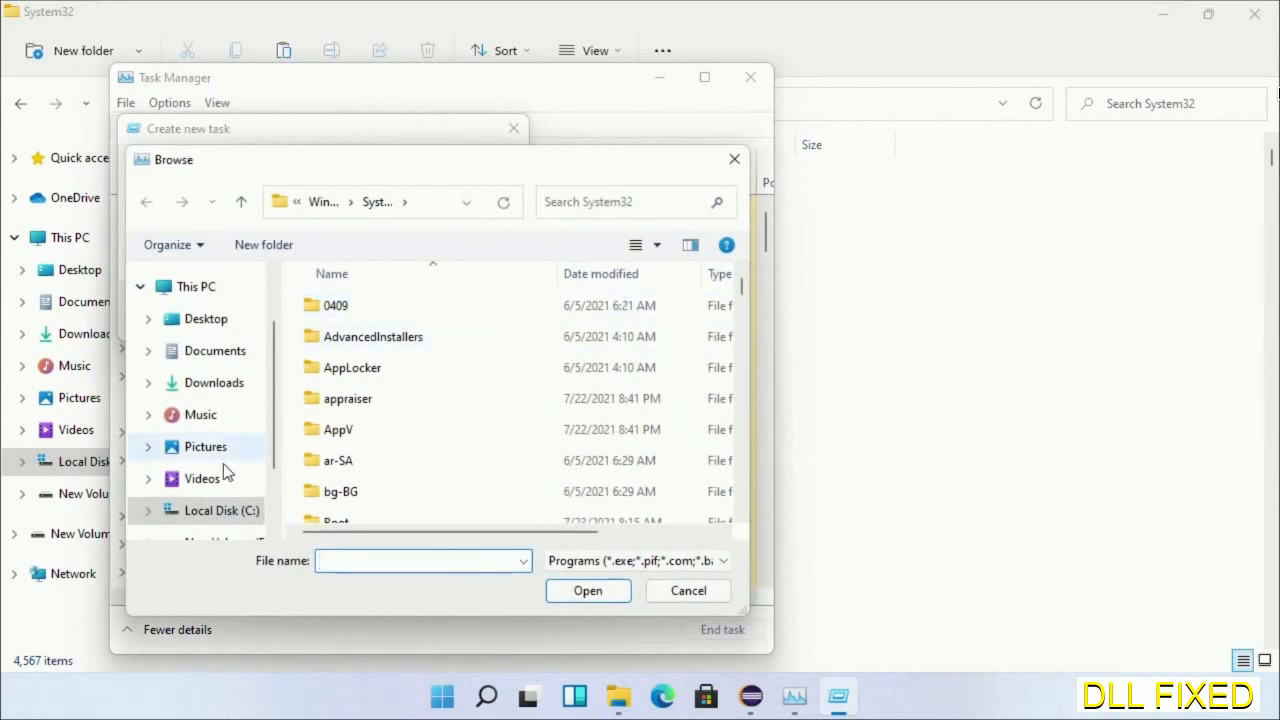
Select C:\Windows\System32\cmd.exe and run it with administrative privileges.
click(222, 510)
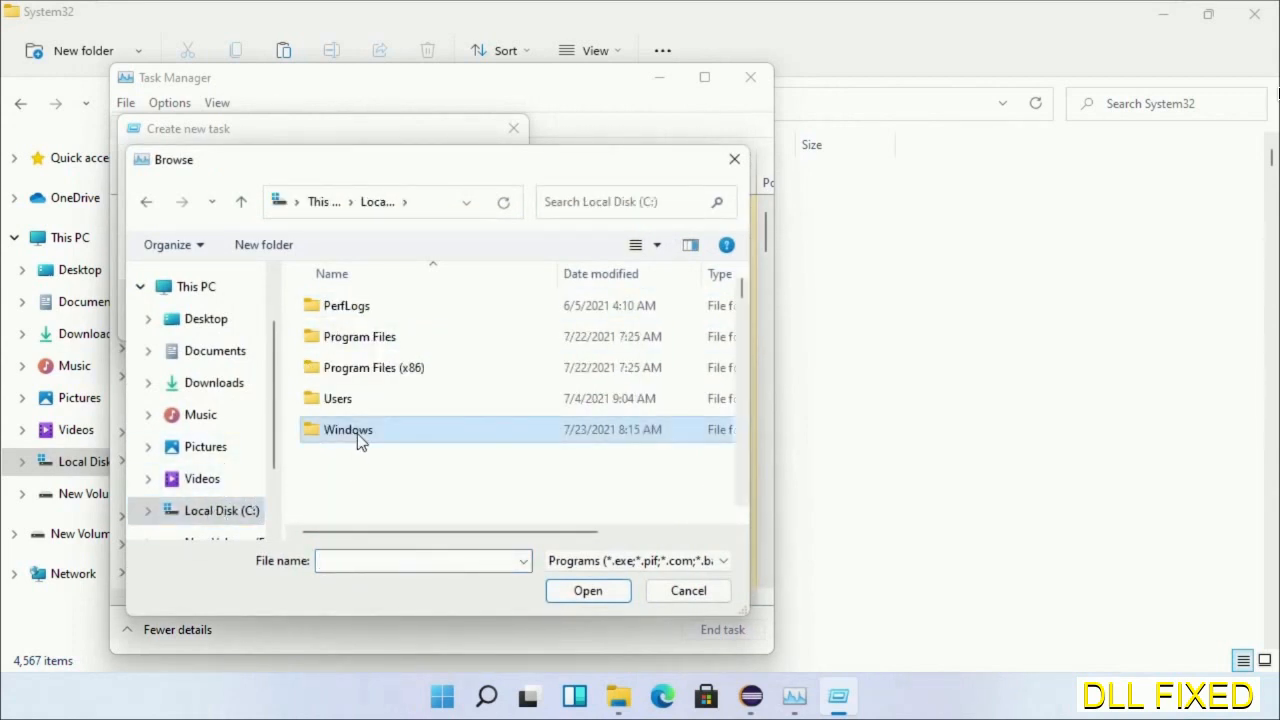
double_click(348, 429)
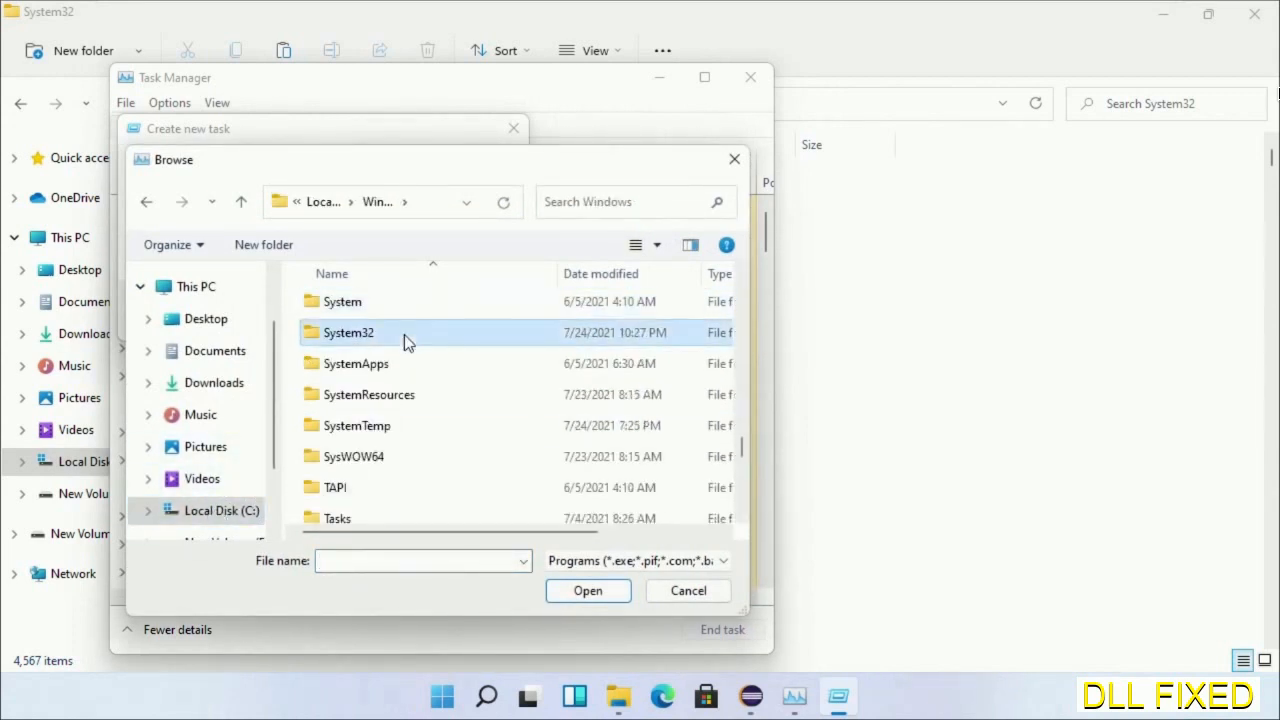
double_click(348, 332)
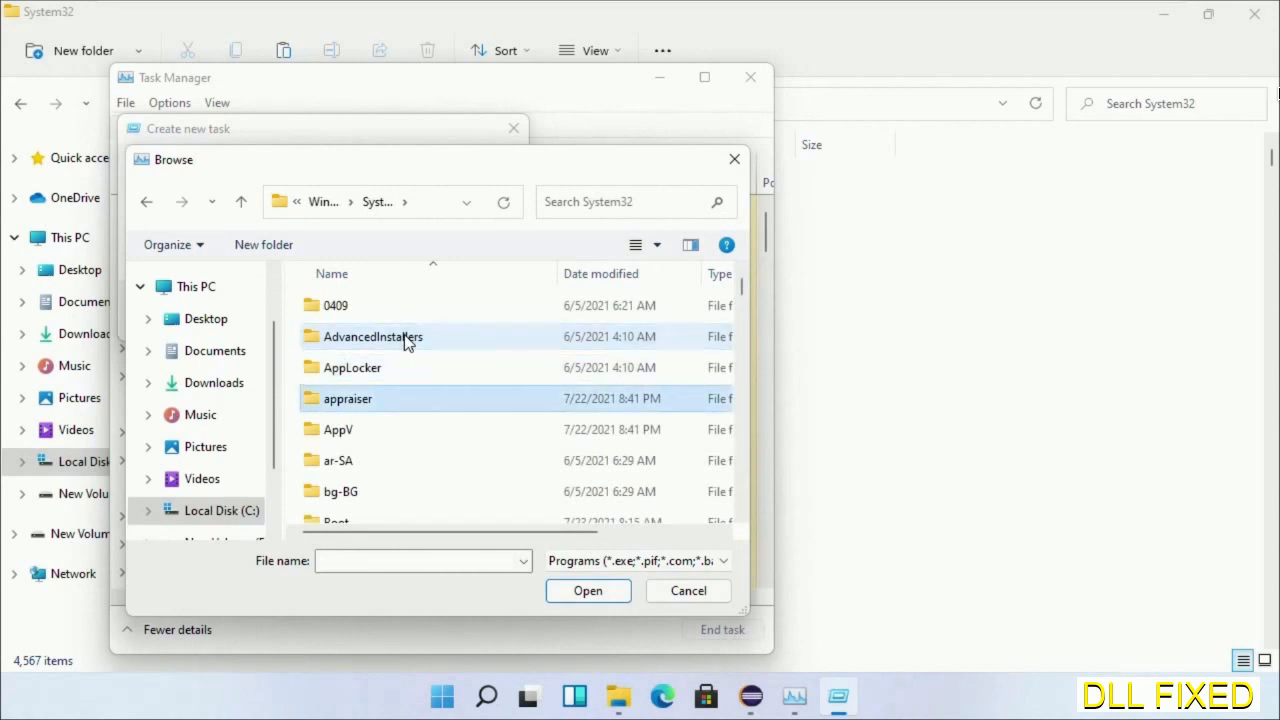
scroll(down, 3)
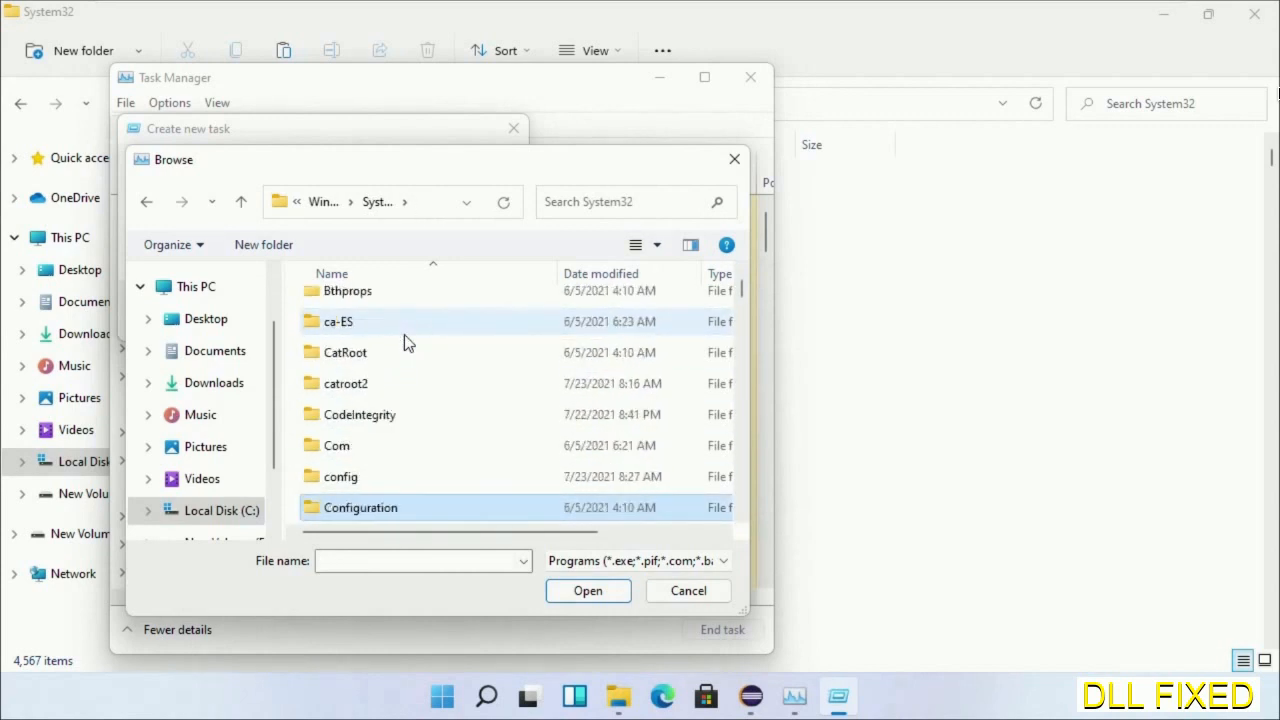
scroll(down, 3)
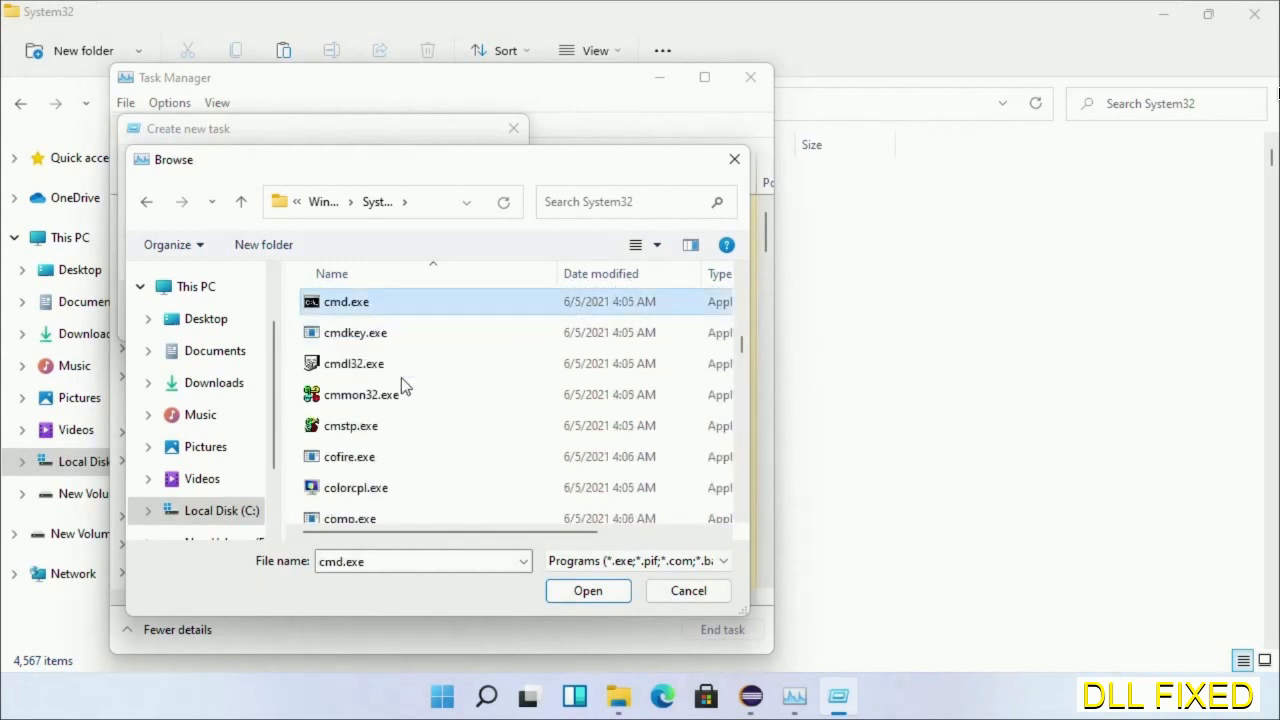
click(588, 590)
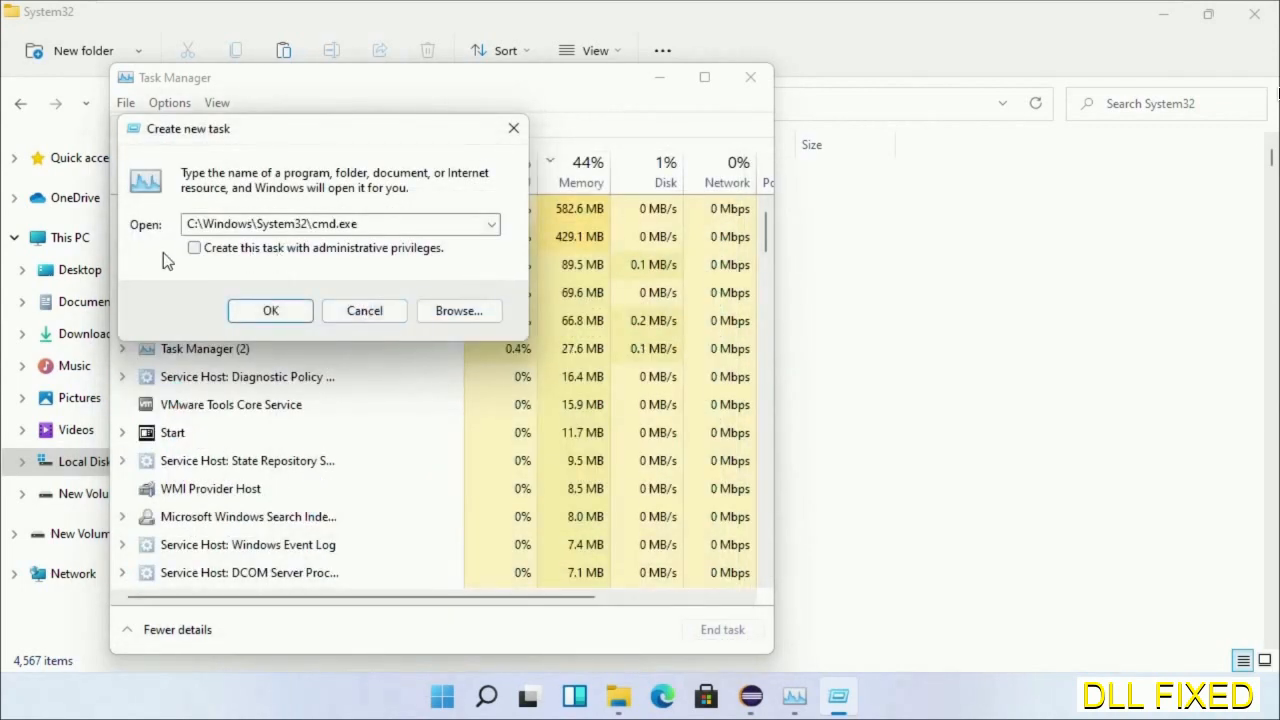
click(194, 248)
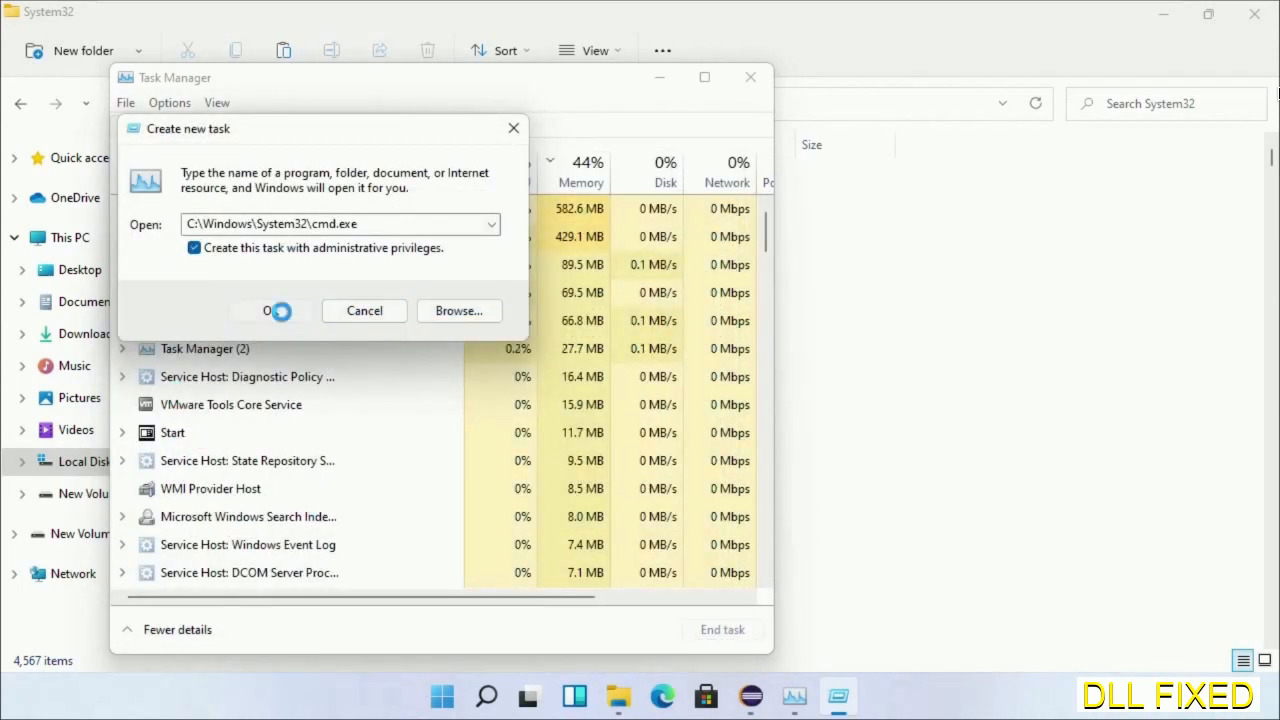
click(277, 310)
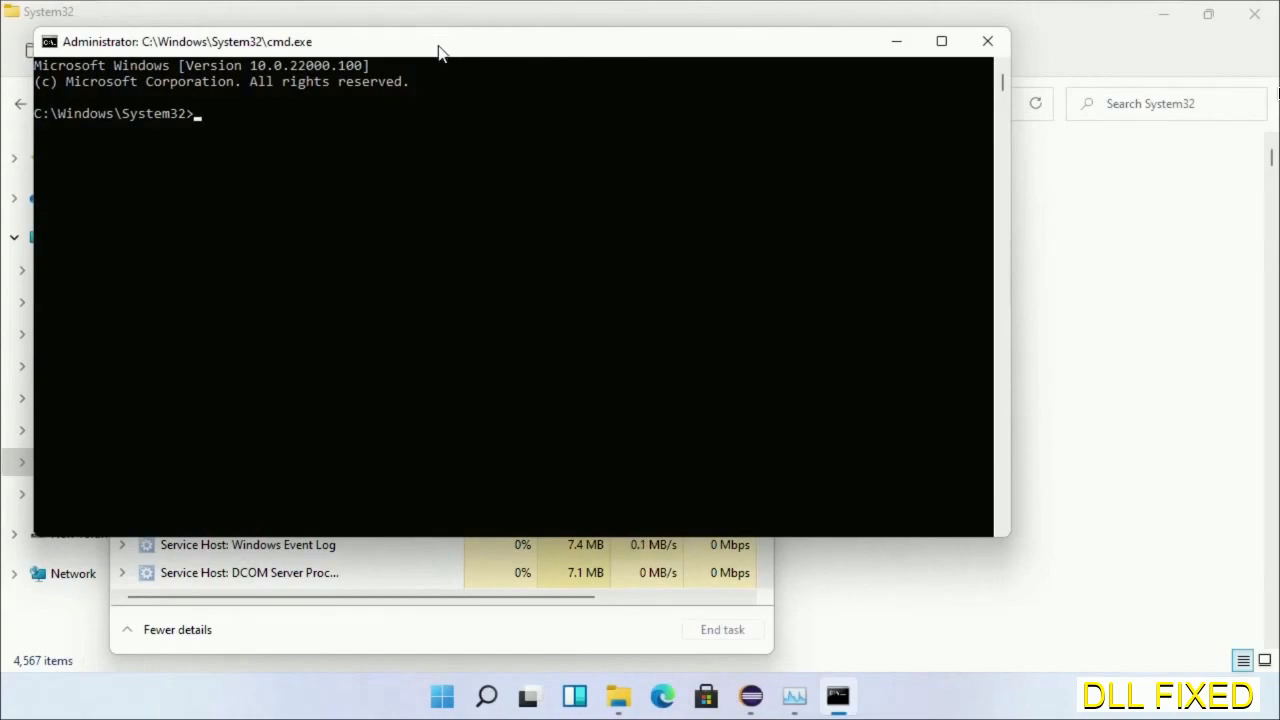
Run chkdsk c: /f /r and answer Y to schedule the check at next restart.
text(chkdsk c /f /r)
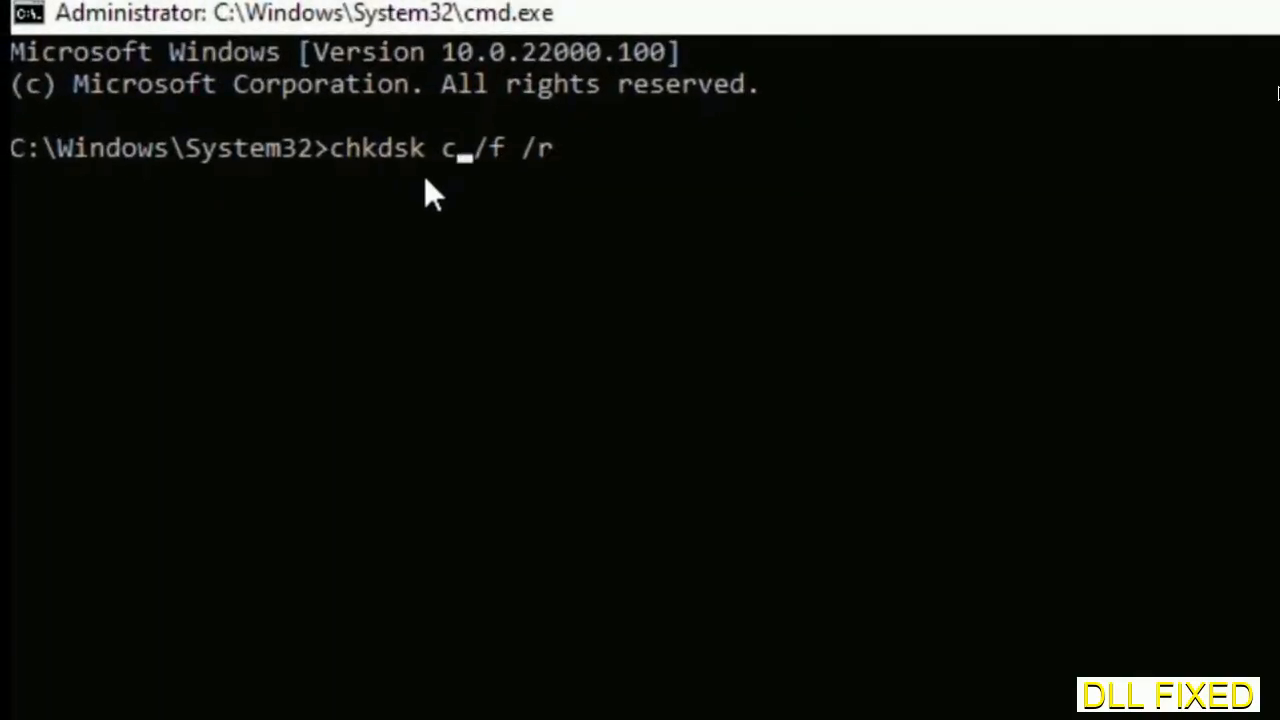
text(:)
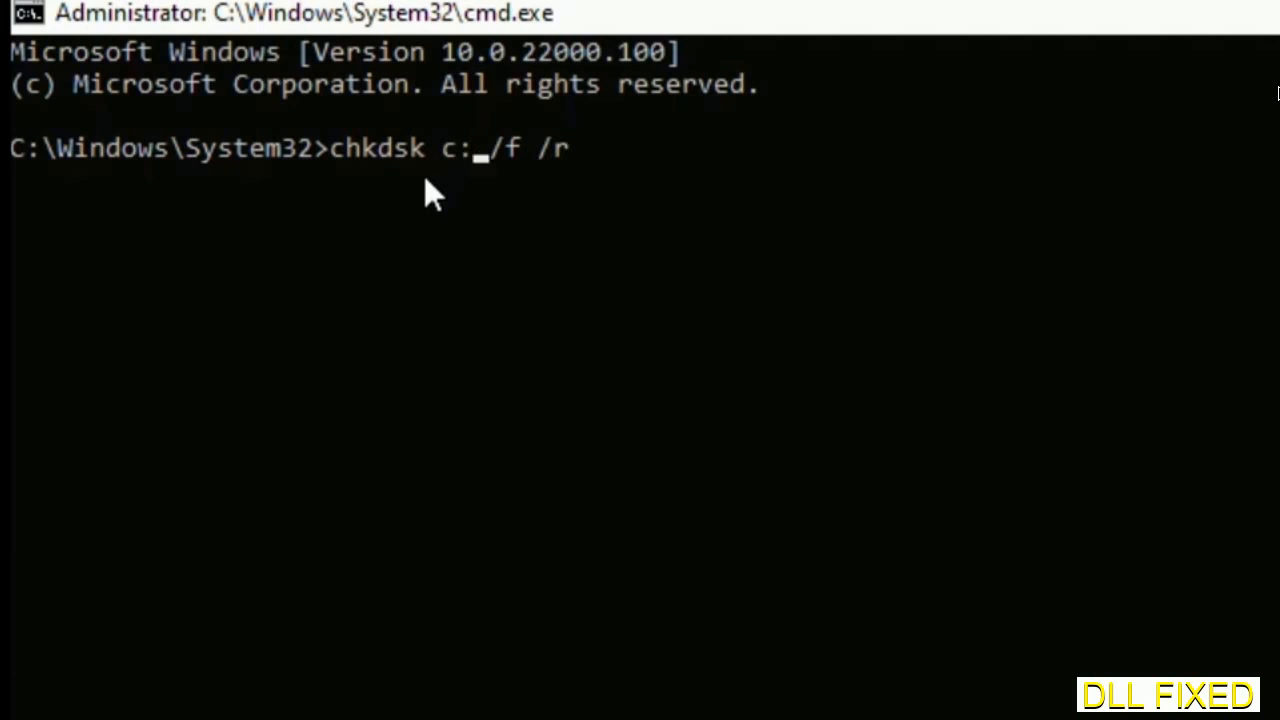
key(enter)
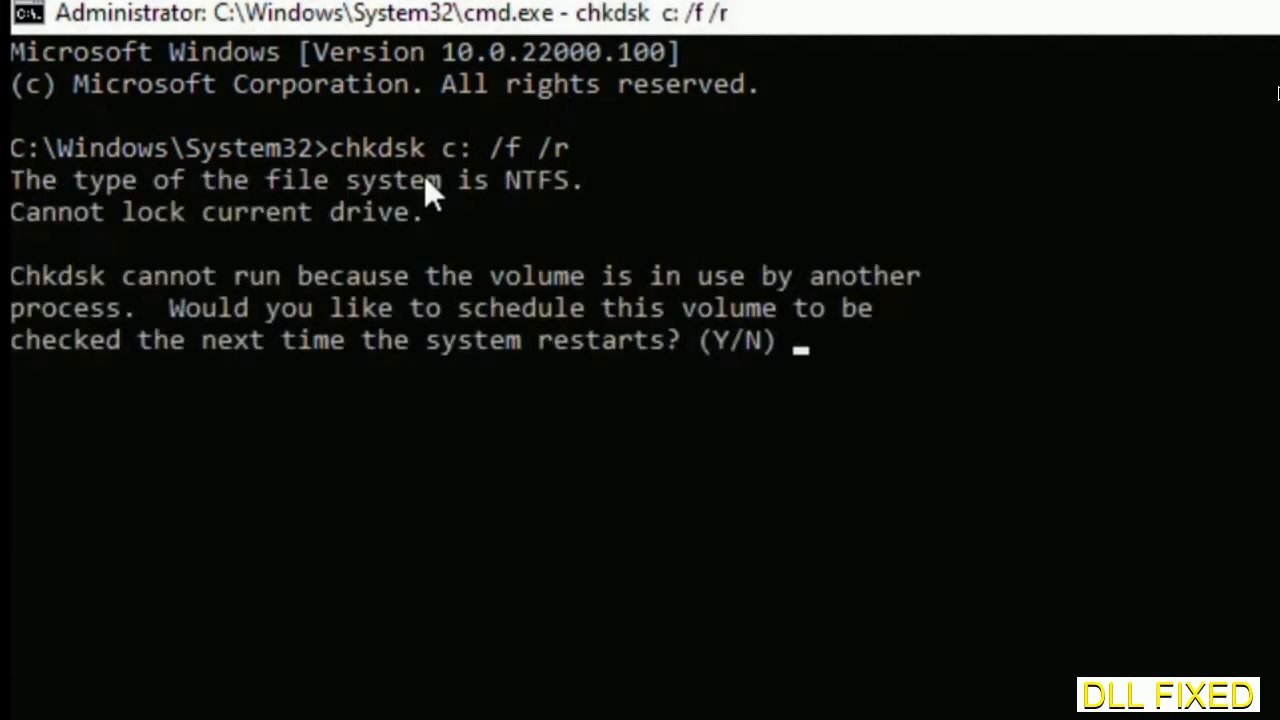
text(Y)
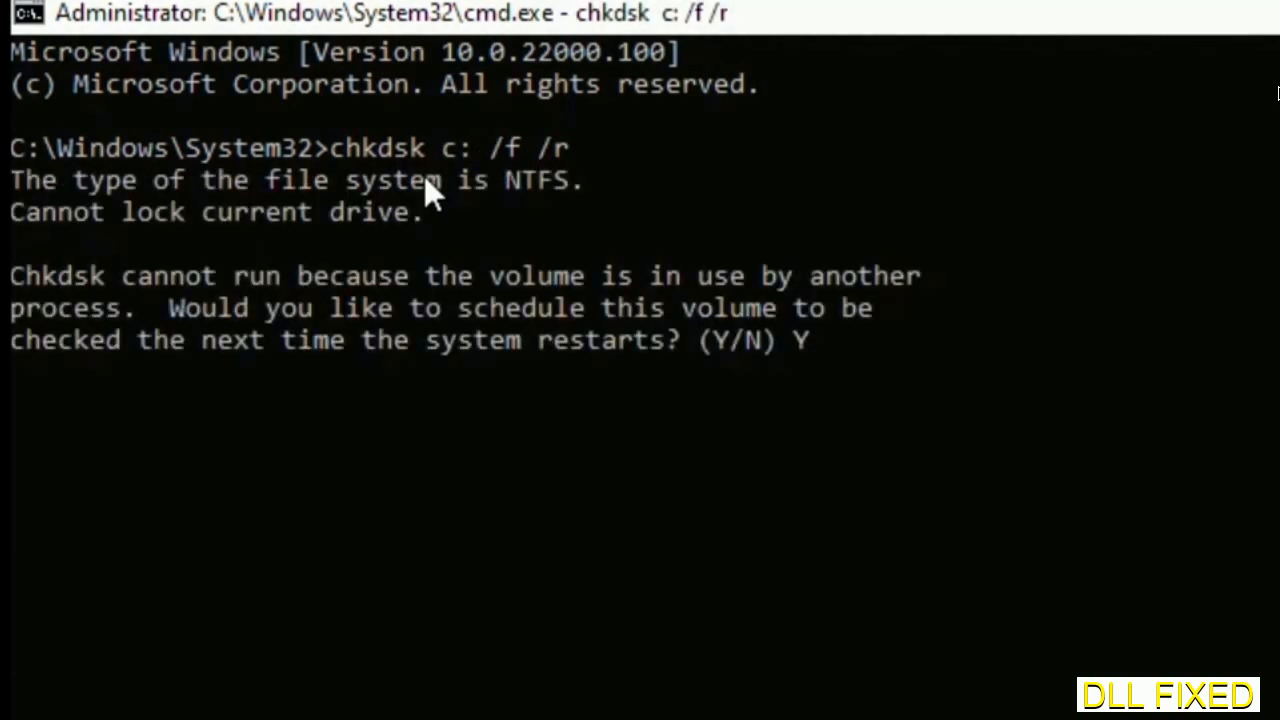
key(Enter)
text(s)
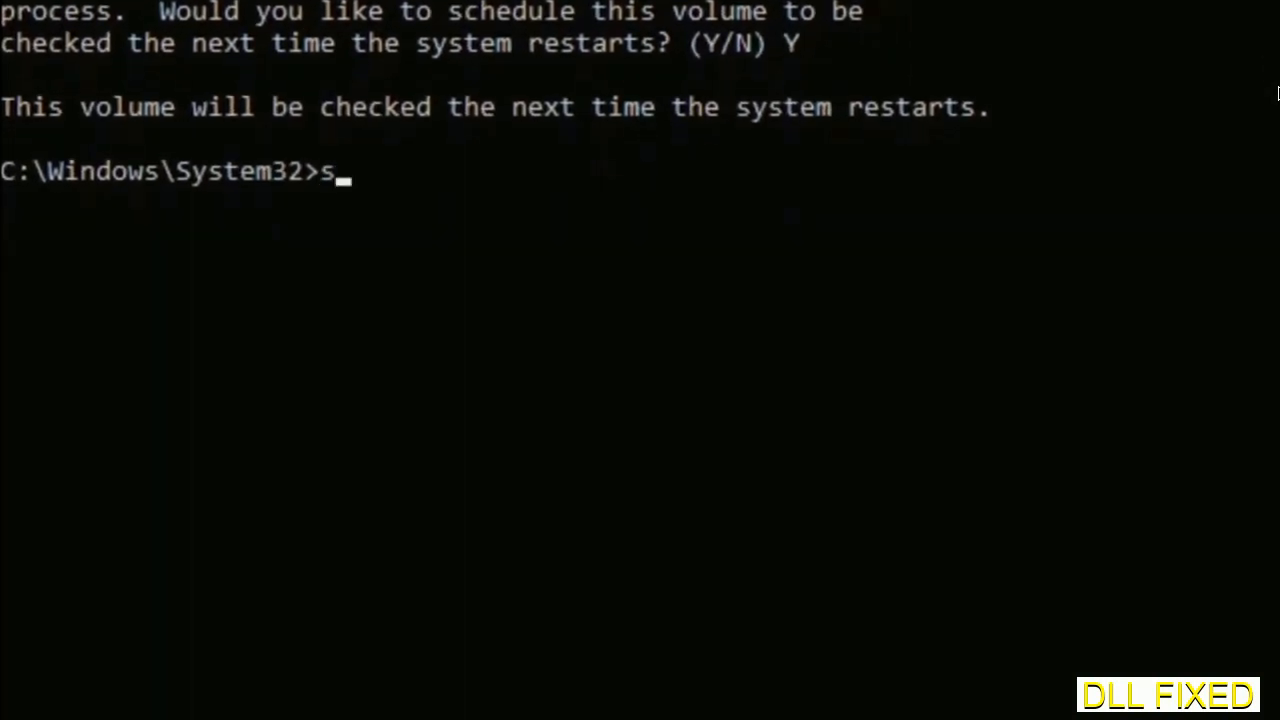
Enter the sfc /scannow command to start the system file scan.
text(fc /s)
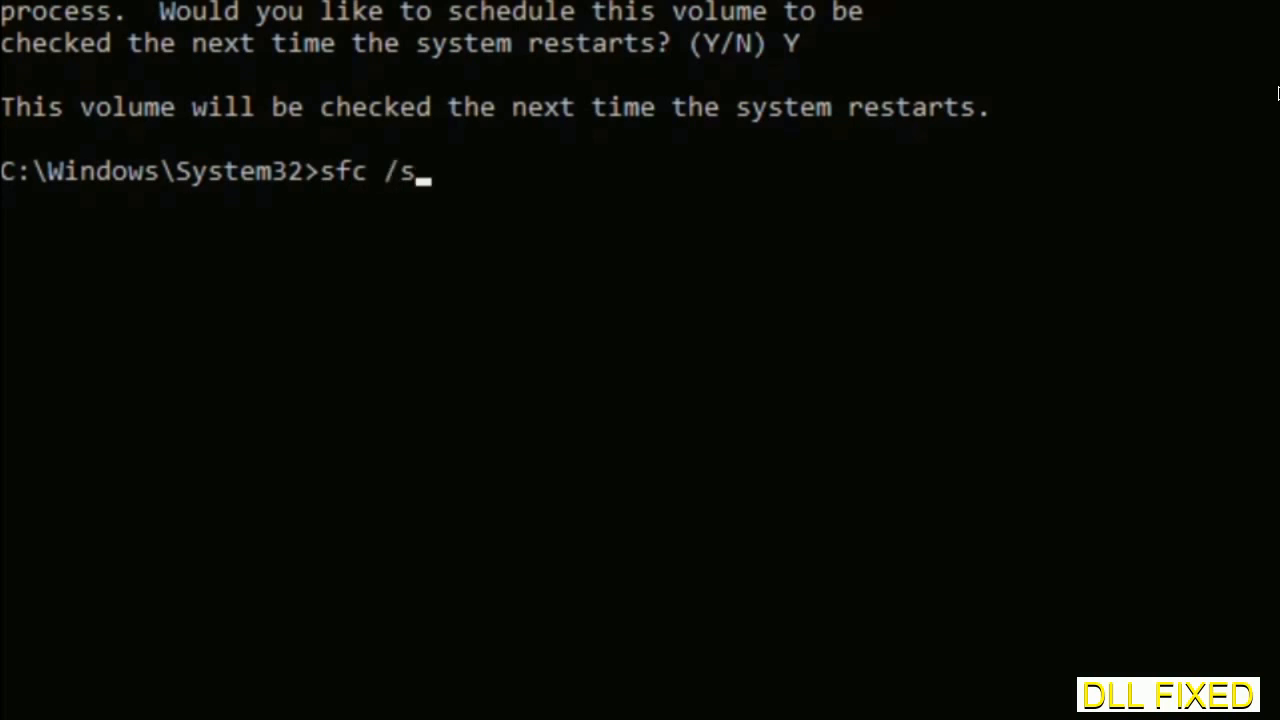
text(cannow)
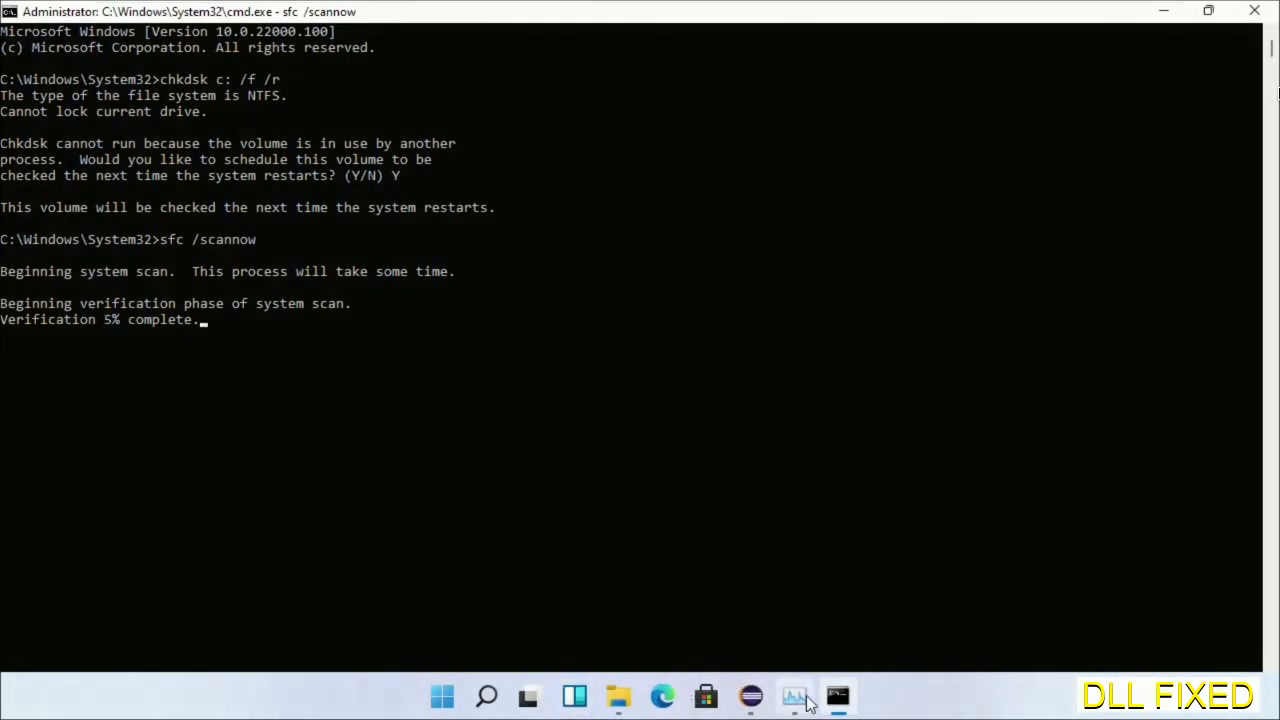
From Task Manager's File > Run new task, launch a second elevated Command Prompt.
click(793, 696)
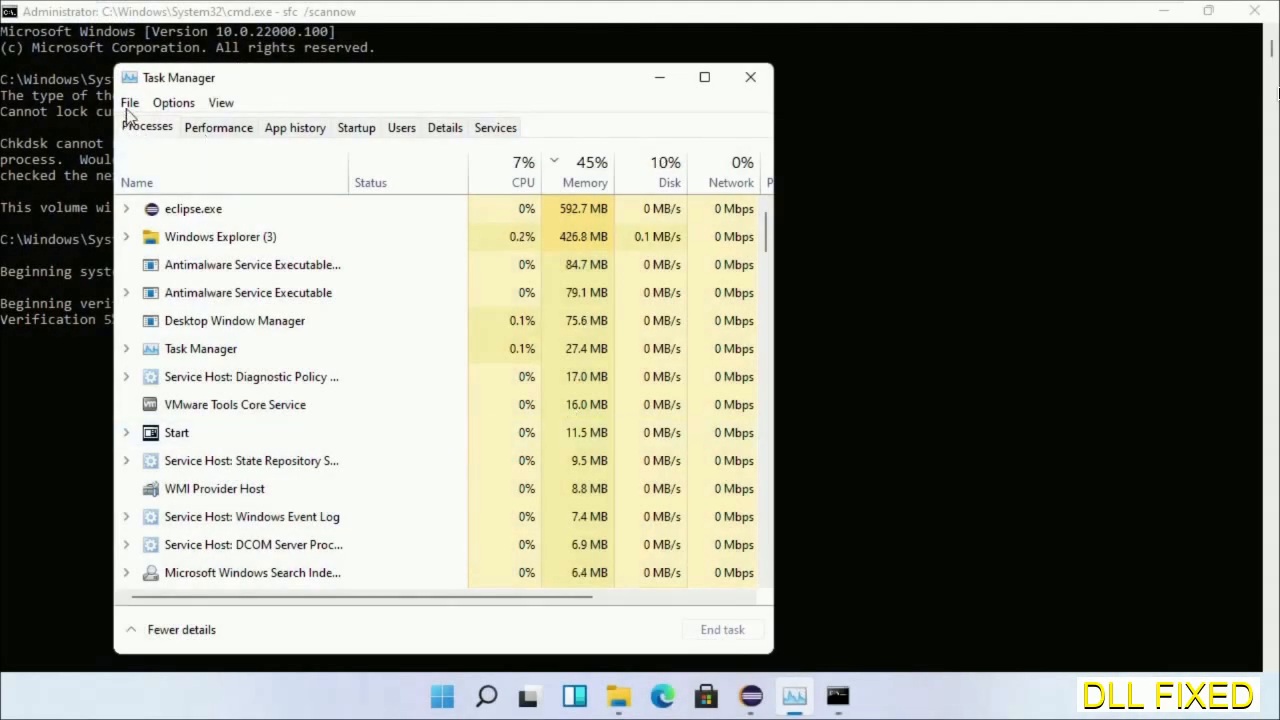
click(129, 102)
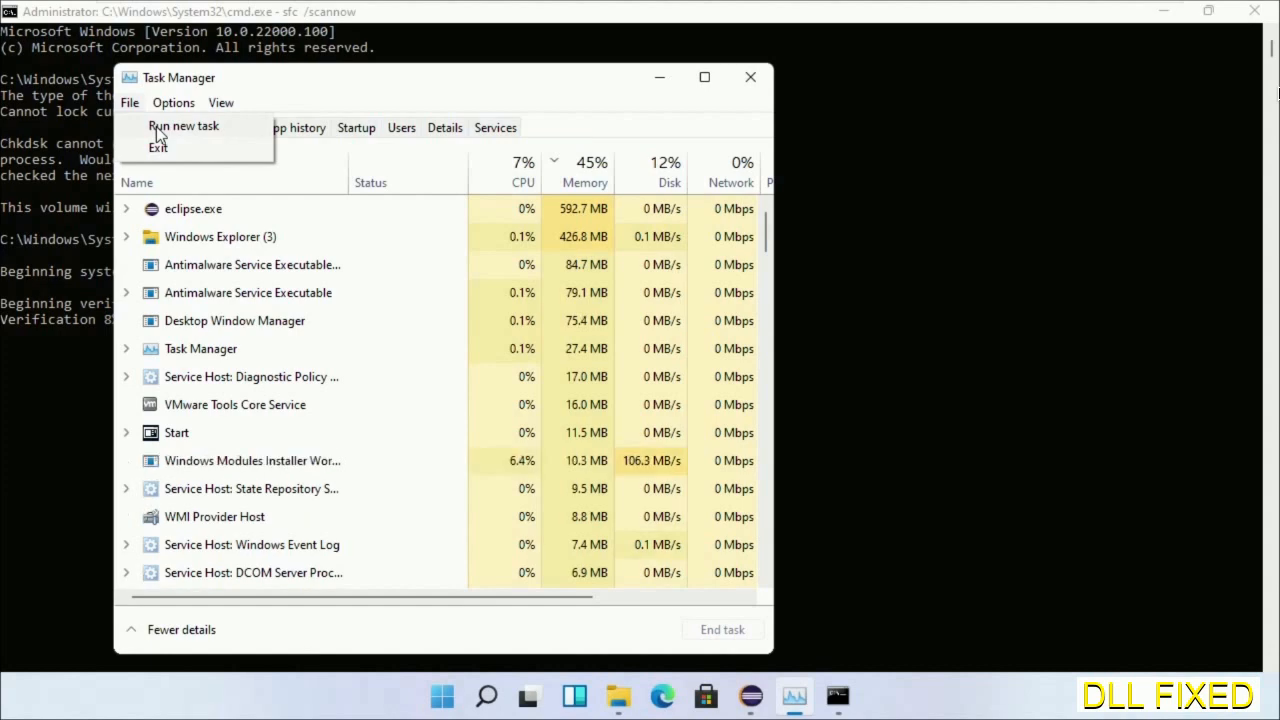
click(184, 125)
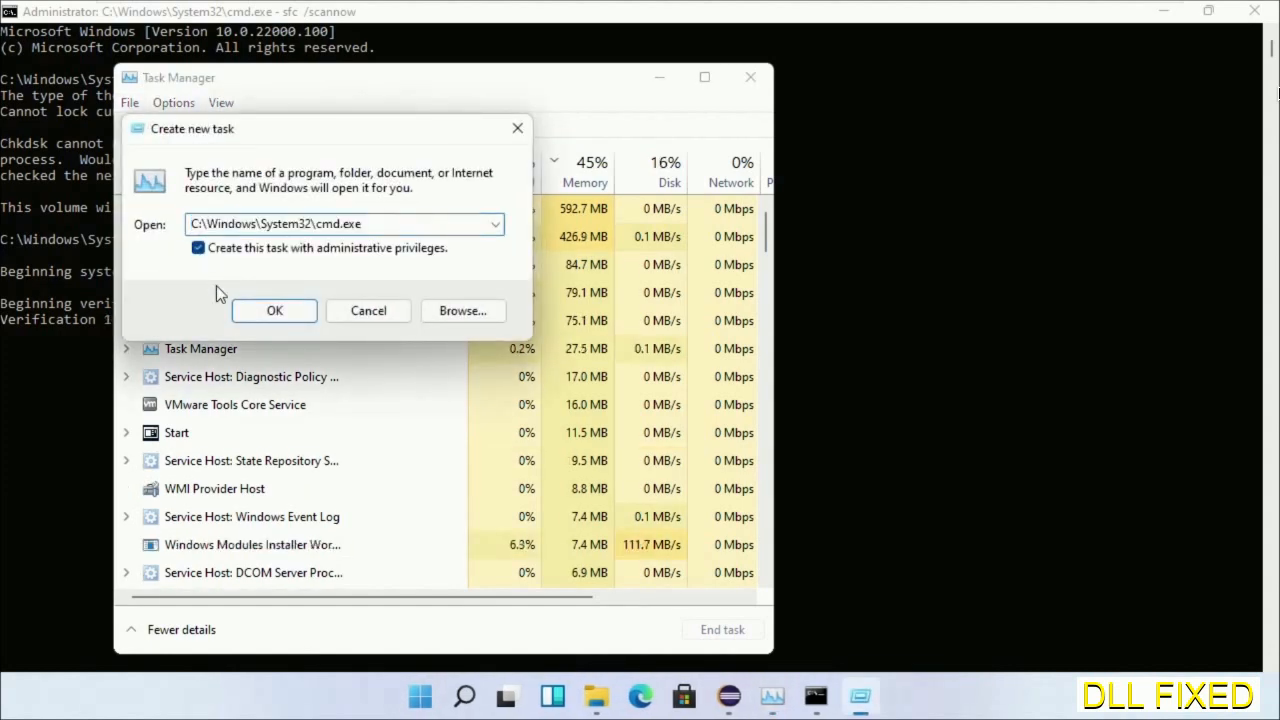
click(274, 310)
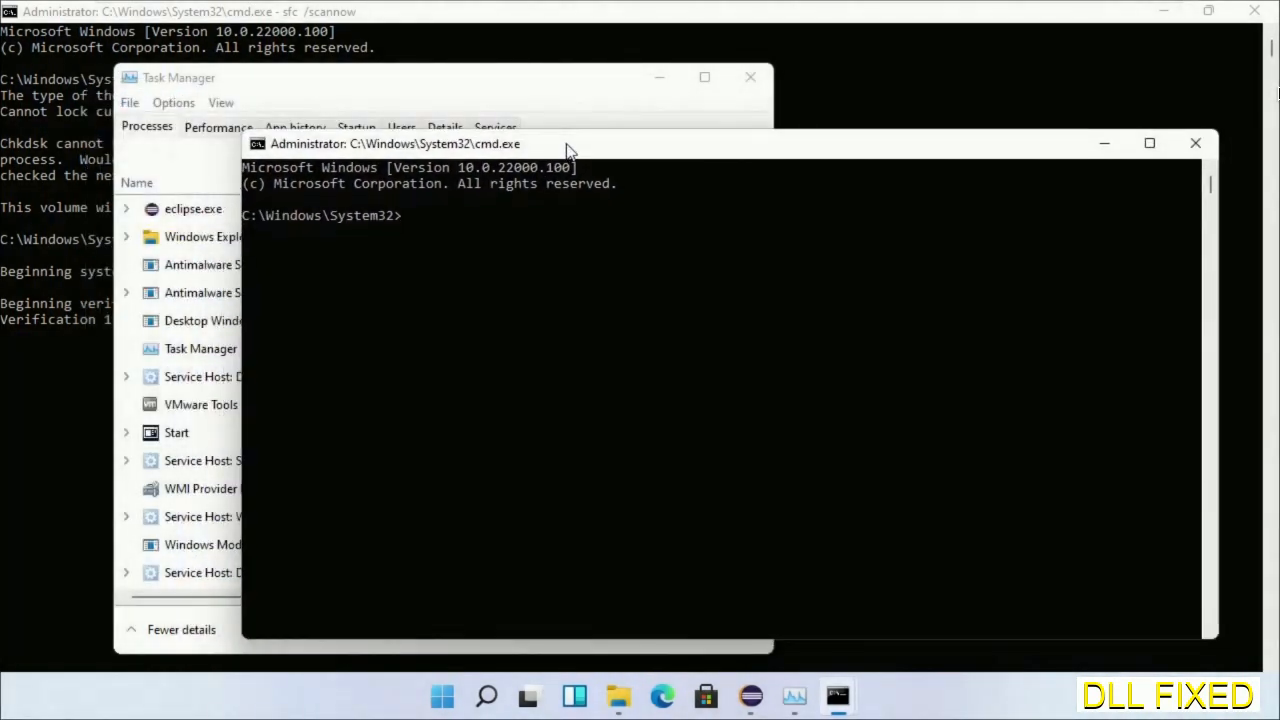
mouse_move(600, 13)
text(regsvr32 "C:\Windows\System32\myMissingDllFile.dll")
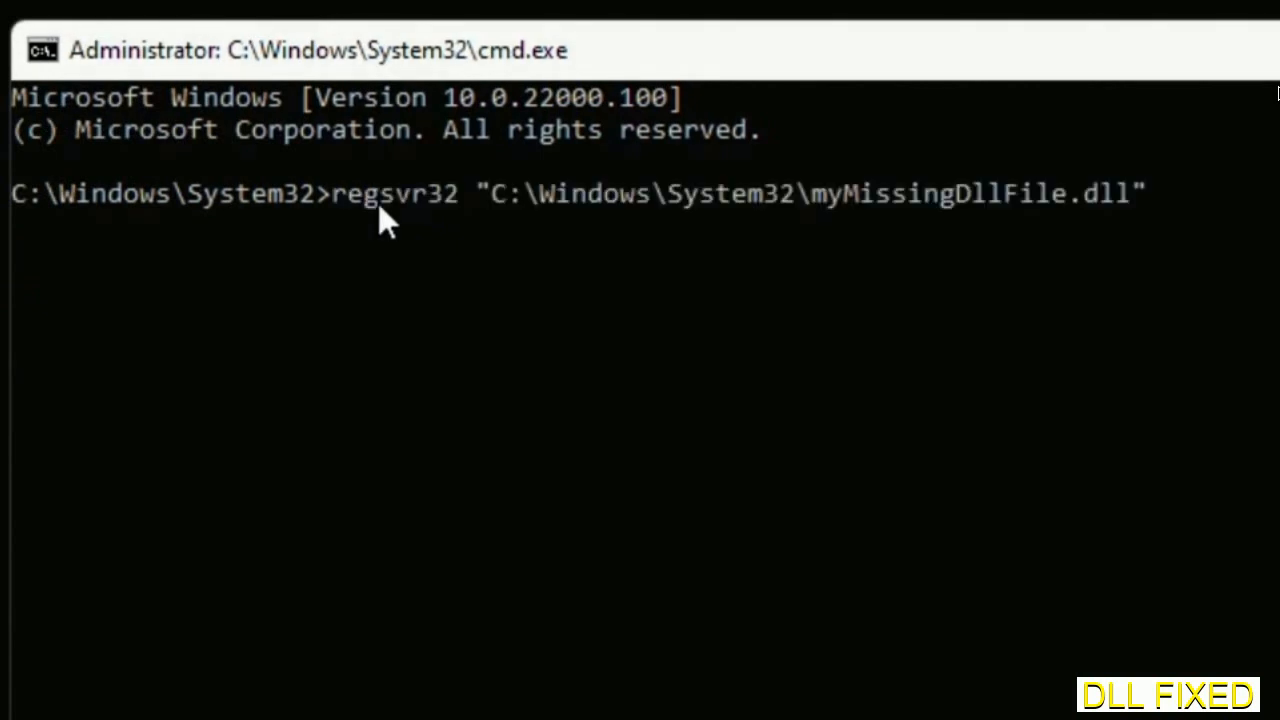
mouse_move(820, 215)
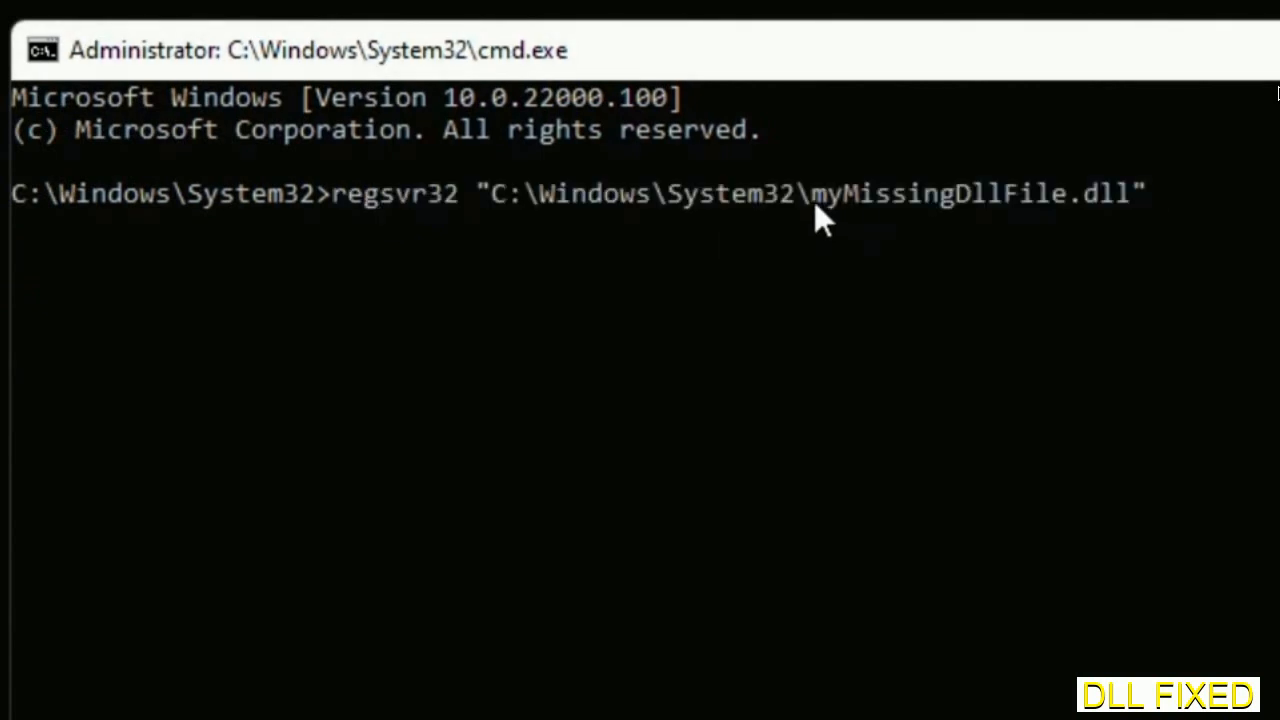
Select the placeholder DLL name in the regsvr32 command for replacement.
double_click(825, 193)
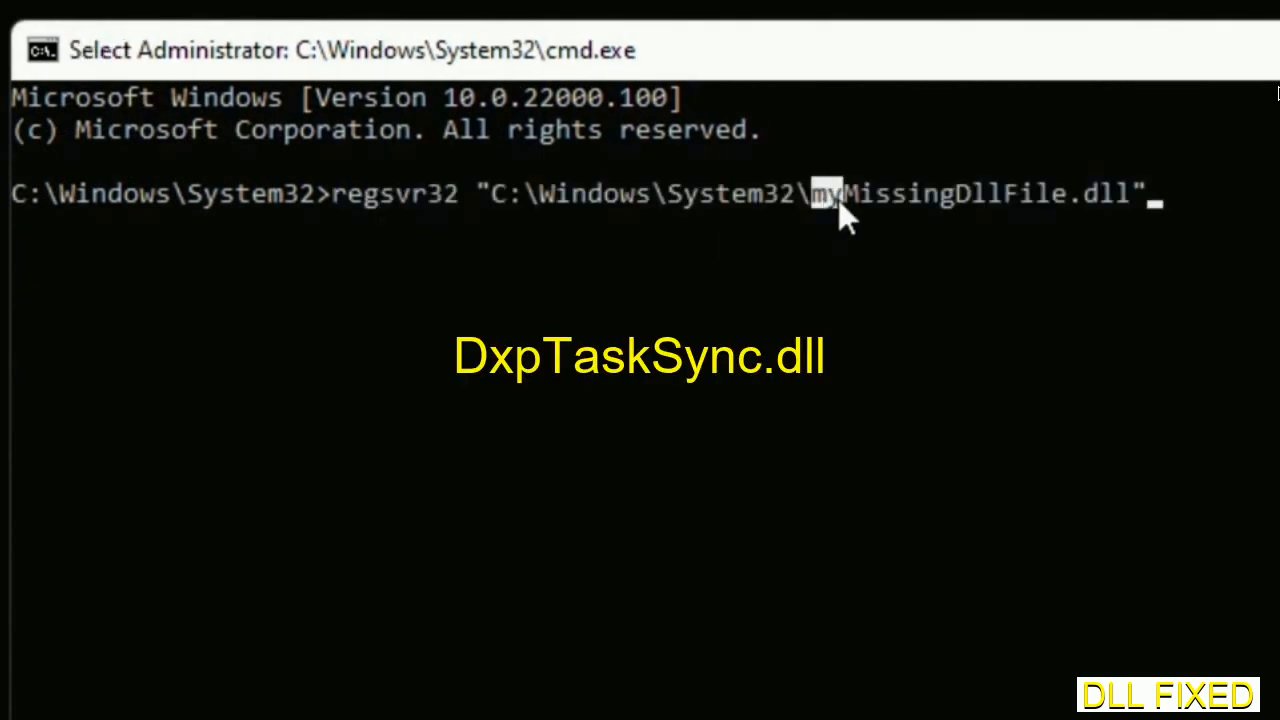
drag(825, 193, 1130, 193)
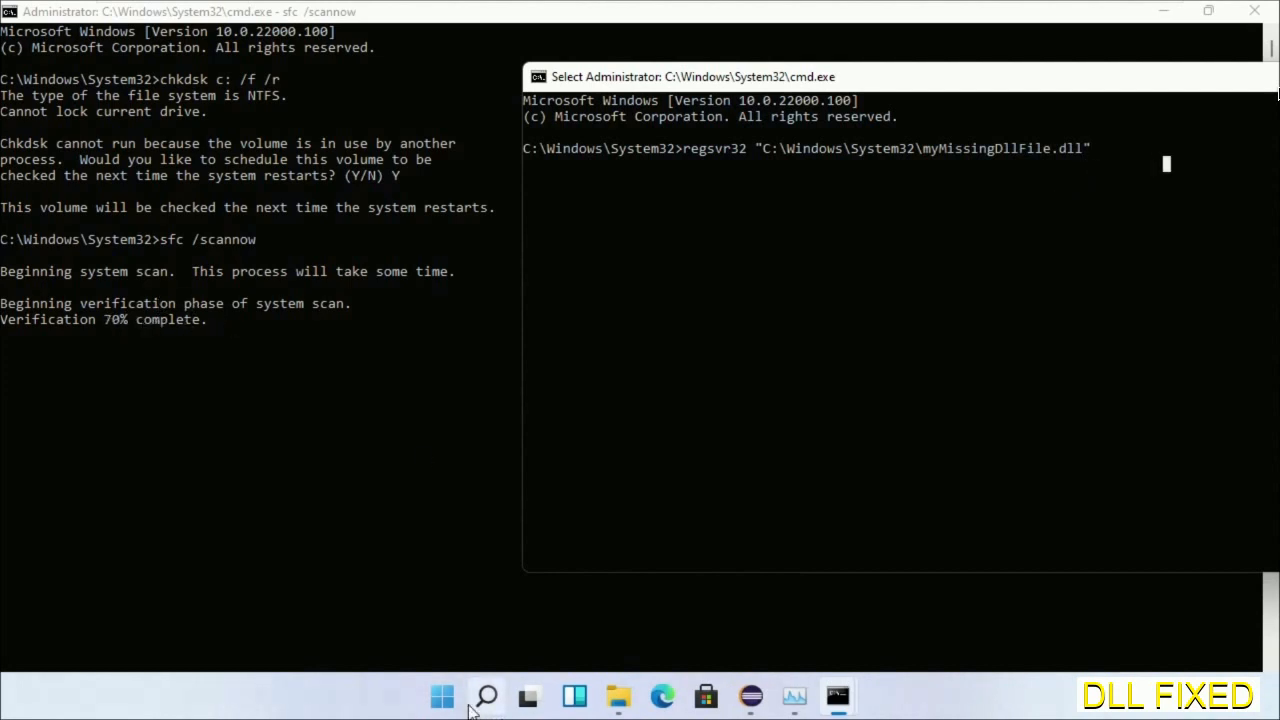
Bring up the Start menu power options including Restart.
click(486, 696)
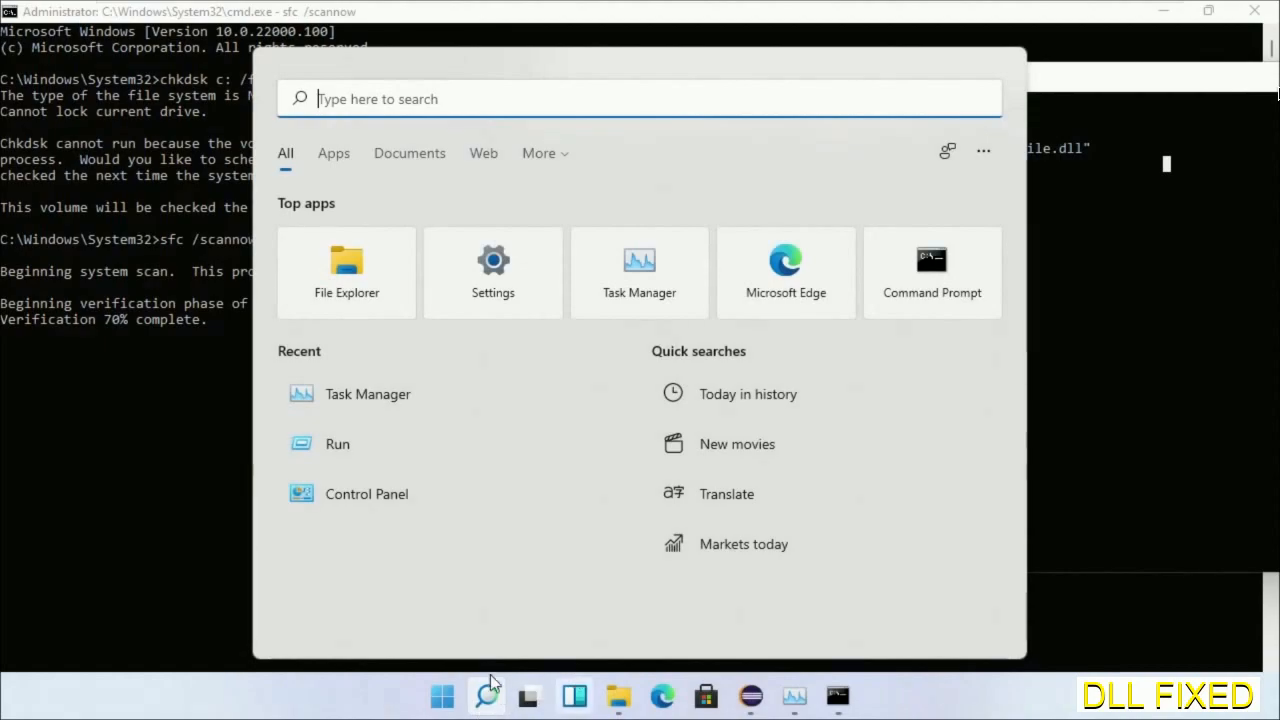
click(887, 628)
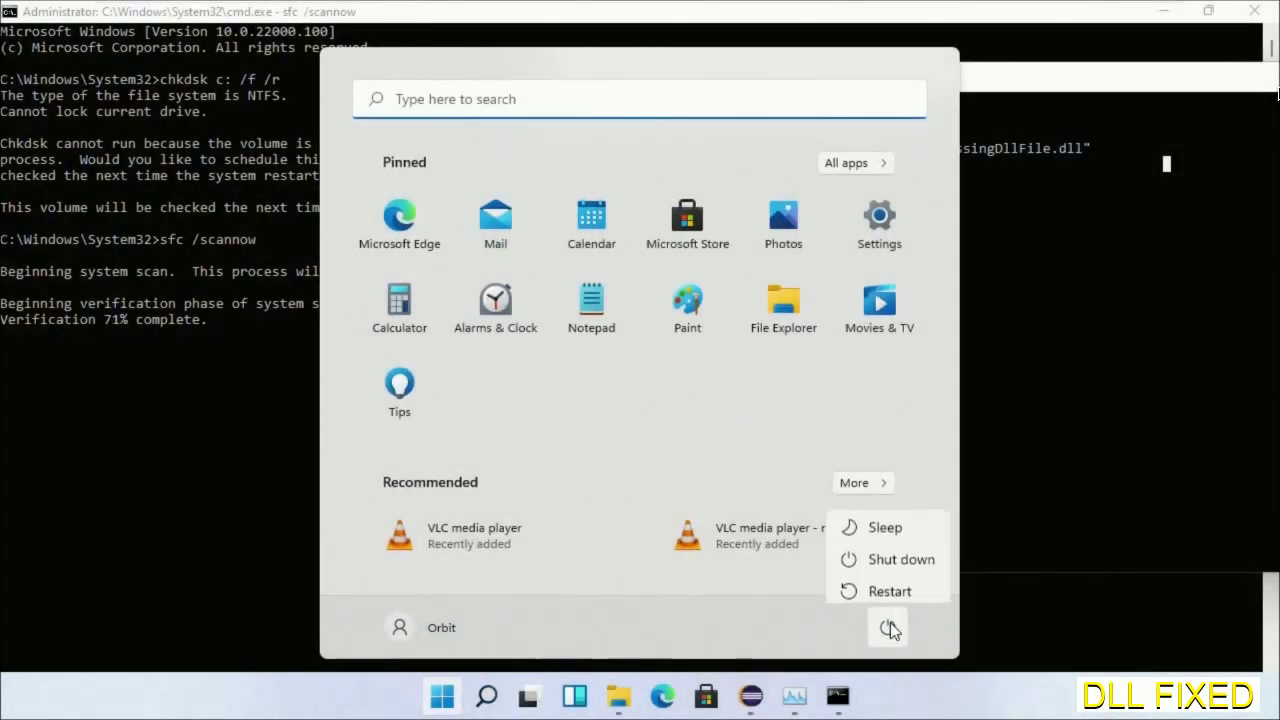